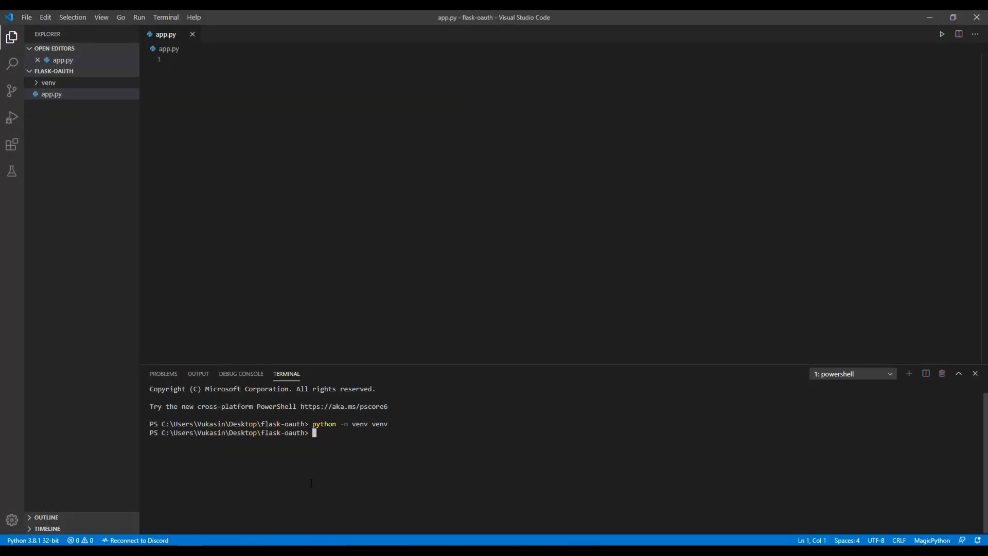
# Activate the venv and install Authlib and Flask with pip in the terminal
pyautogui.write('.\\venv\\')
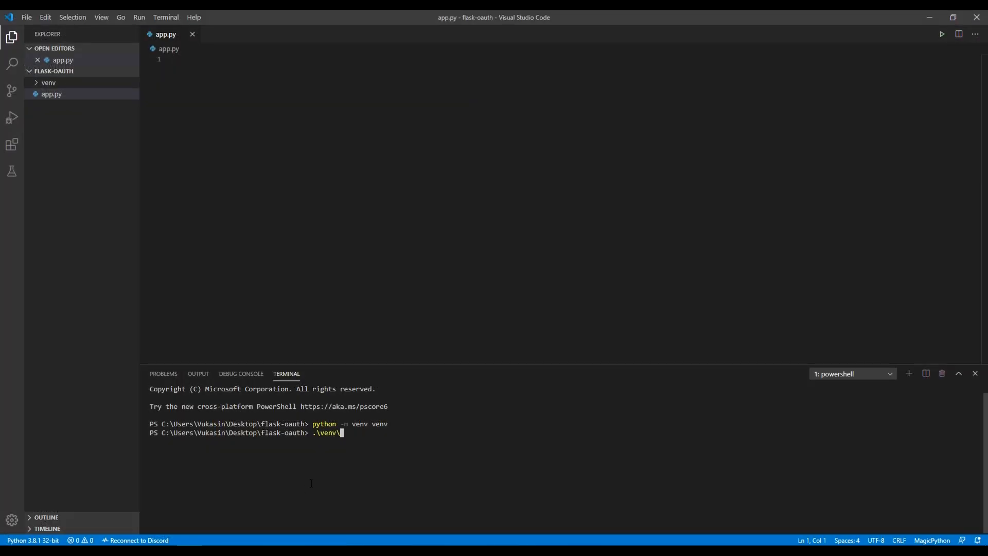
pyautogui.write('activate')
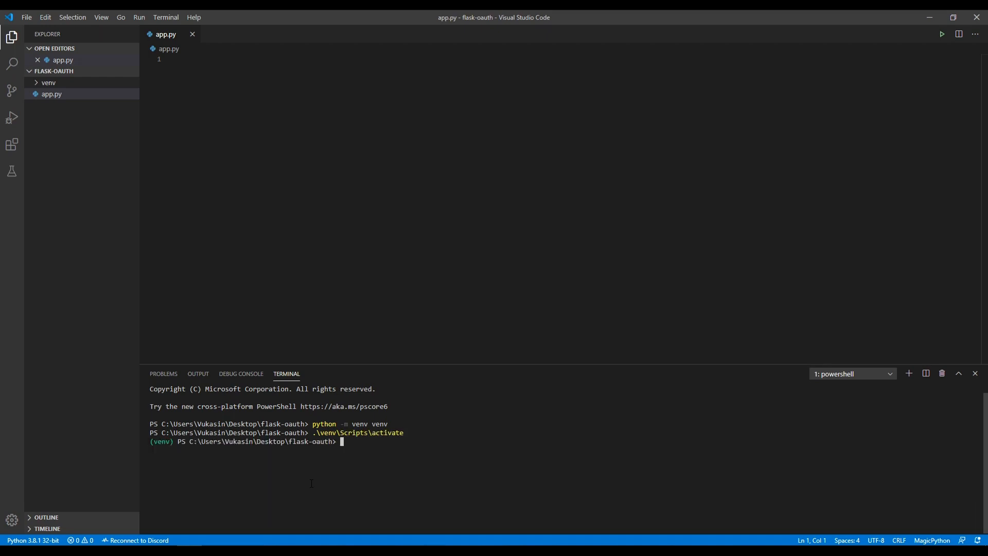
pyautogui.write('pip install Authlib Flask')
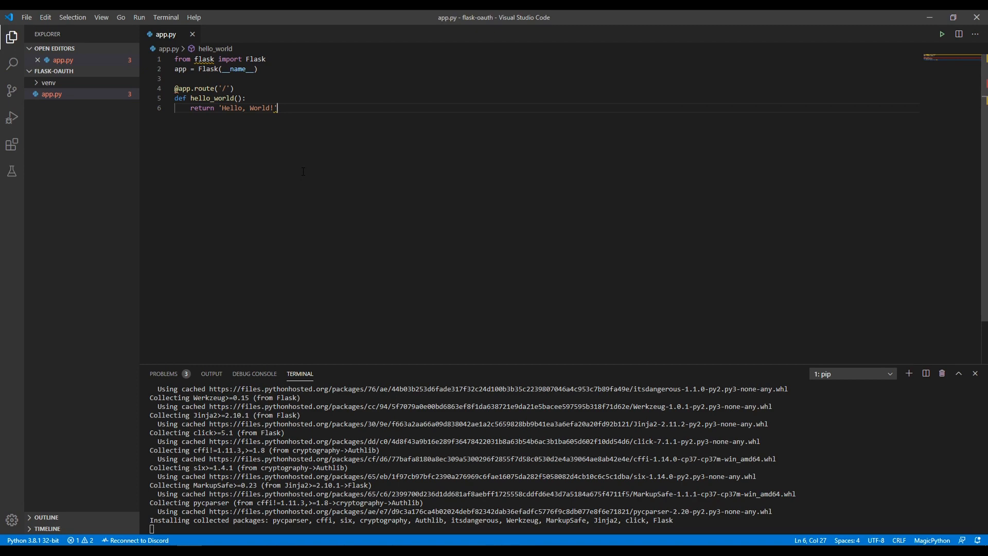
pyautogui.moveTo(403, 443)
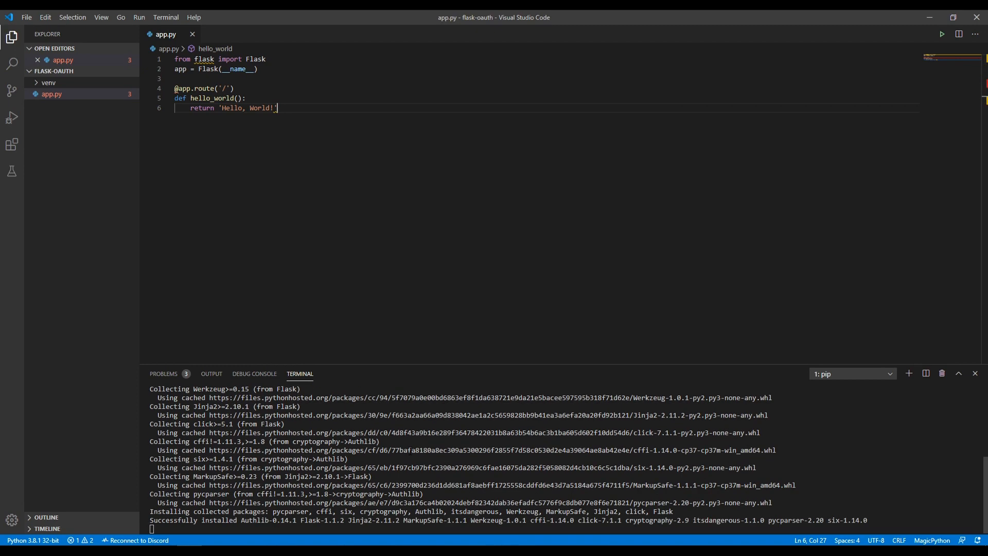
# Start the hello-world Flask app with flask run
pyautogui.write('flask-oauth> flask')
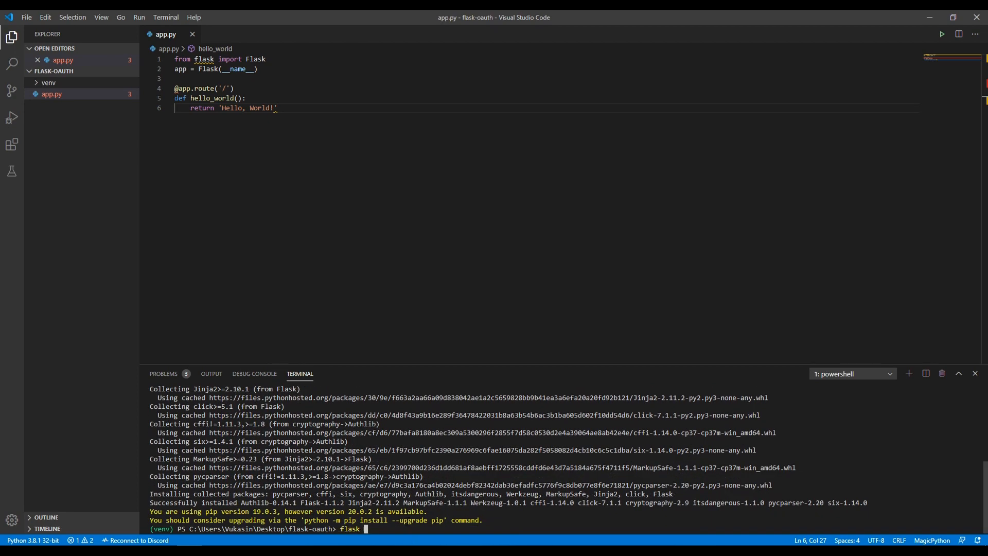
pyautogui.write('run')
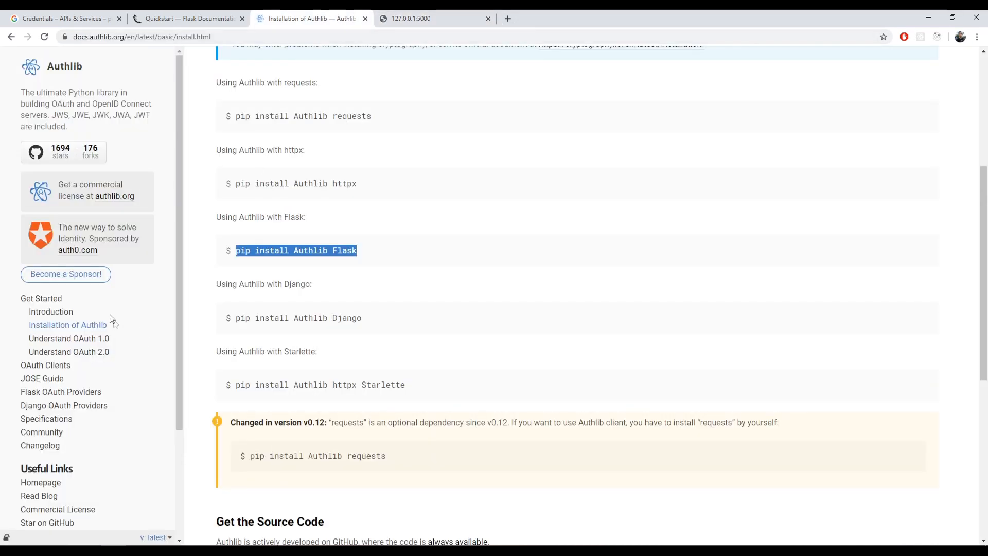
# Reach the Flask OAuth Client docs page and select the flask_client OAuth import line
pyautogui.click(44, 364)
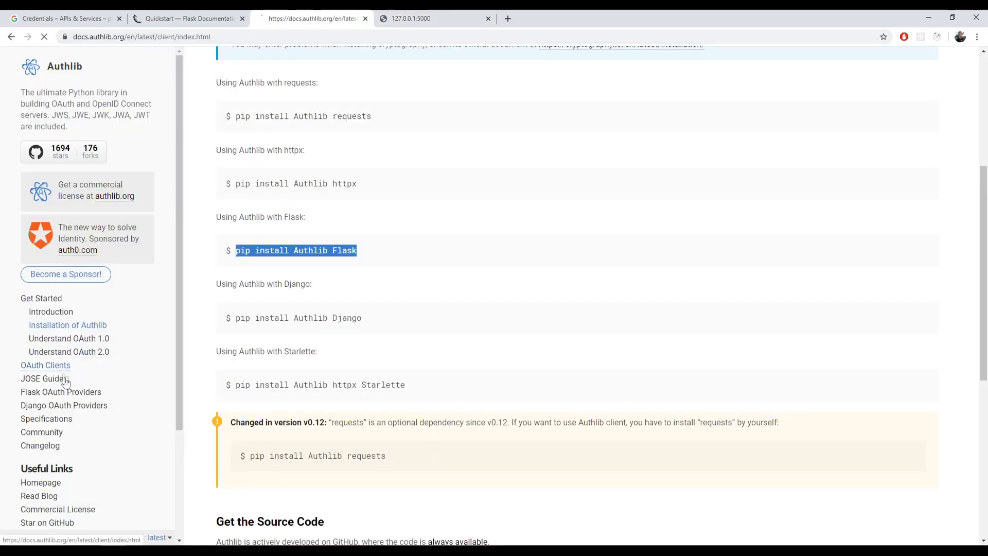
pyautogui.click(45, 365)
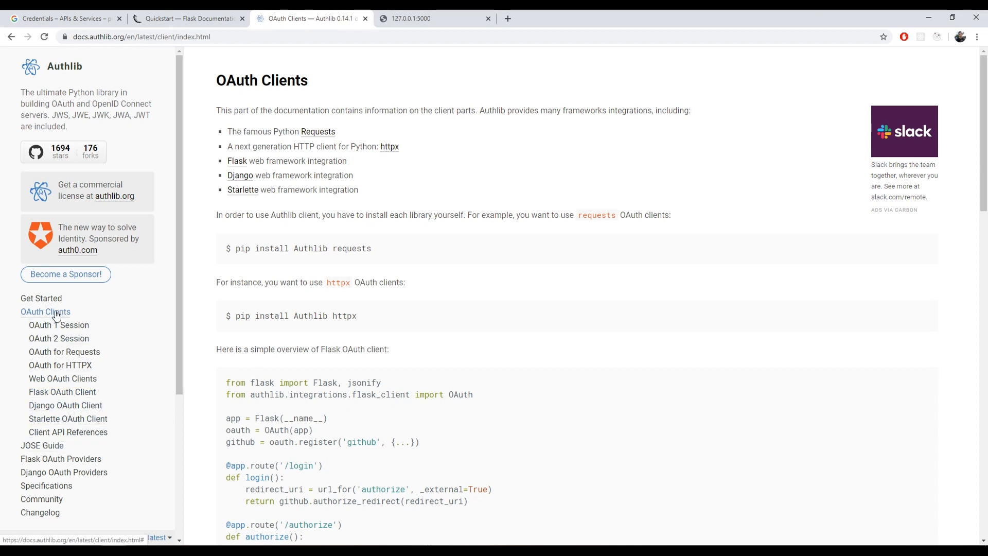
pyautogui.click(62, 391)
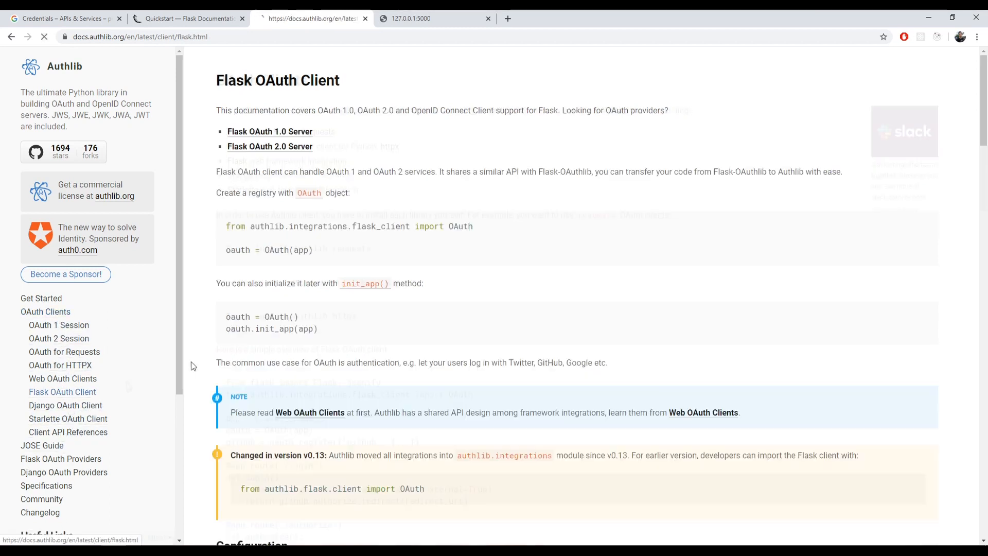
pyautogui.moveTo(225, 226); pyautogui.dragTo(321, 249)
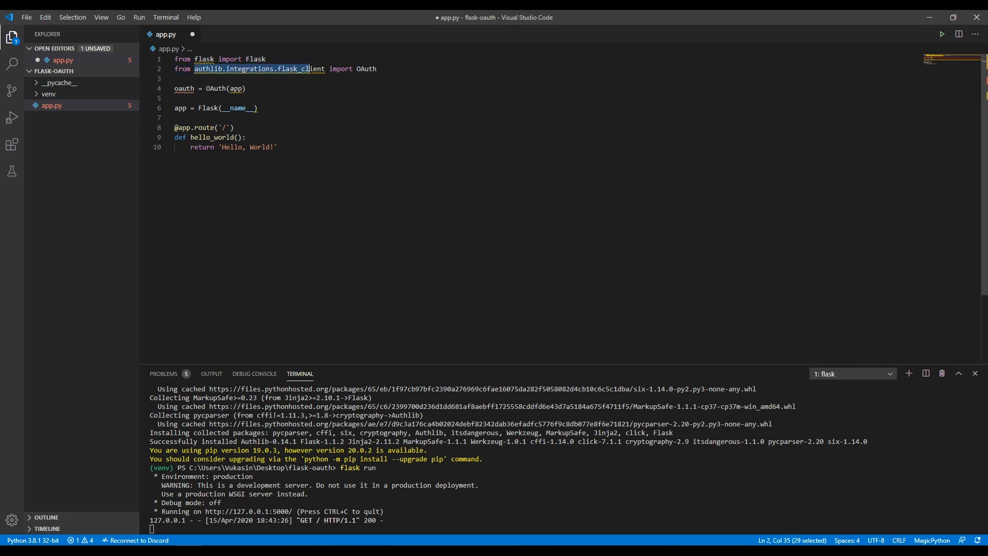
pyautogui.click(248, 88)
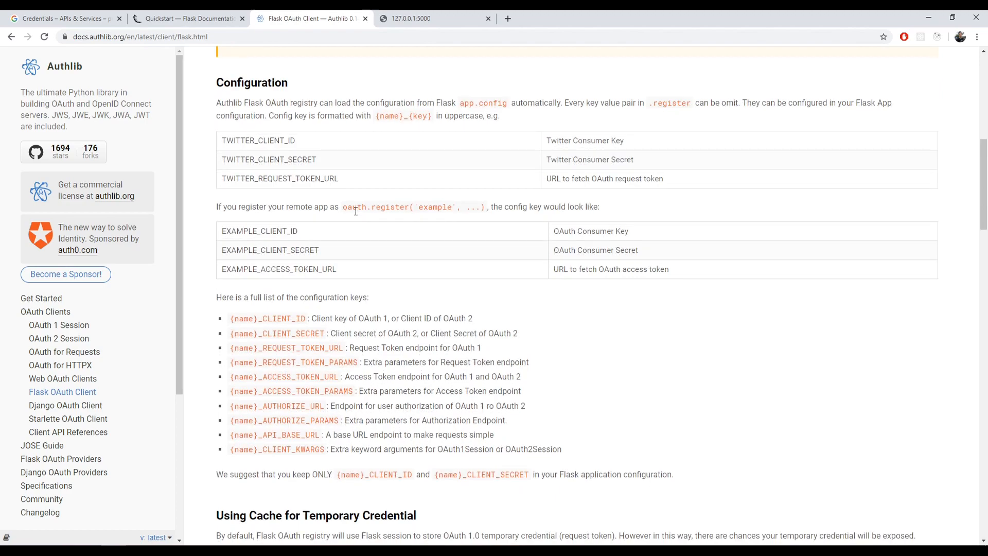
pyautogui.scroll(-3)
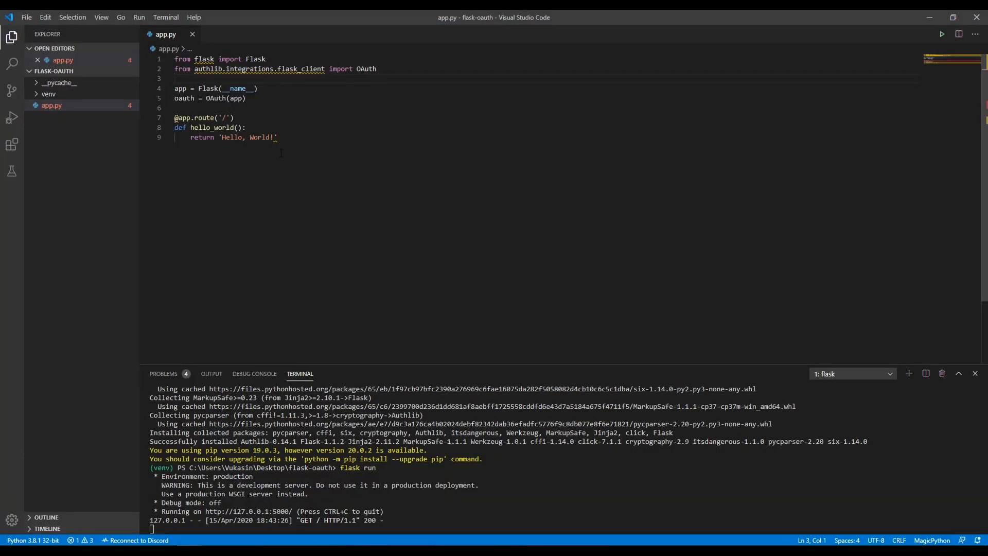
pyautogui.write("@app.route('/login')")
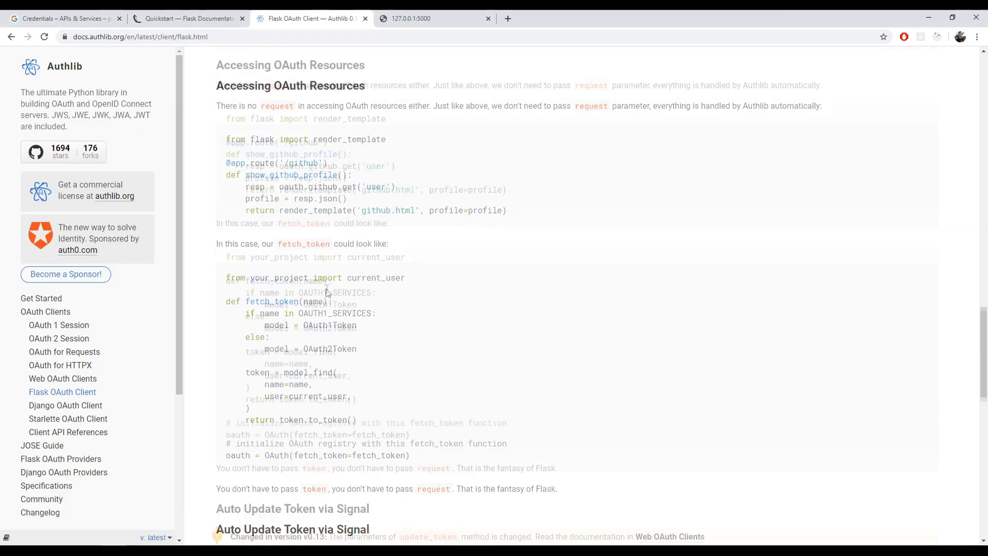
# Add the login/authorize routes and an oauth.register() call for the Google client
pyautogui.scroll(-3)
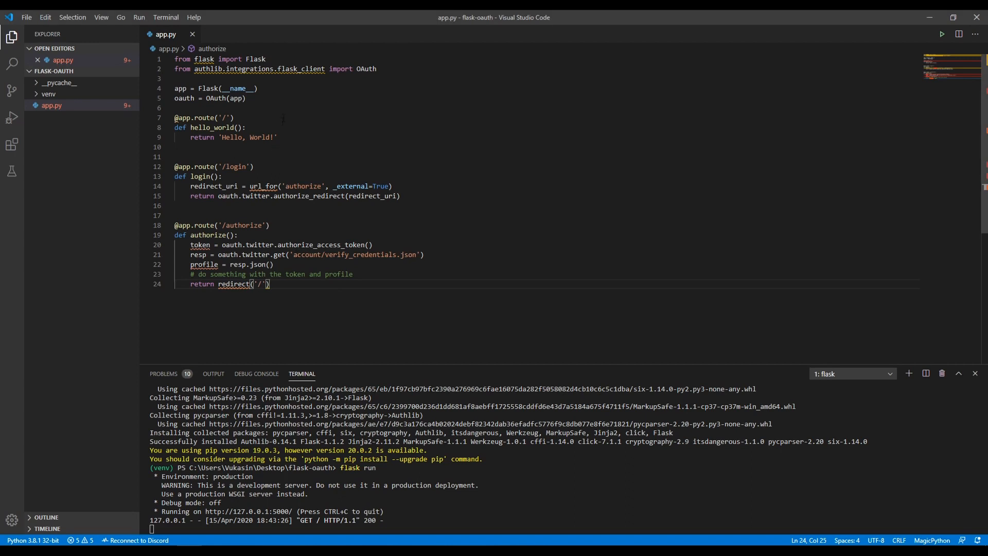
pyautogui.write('oauth.register(')
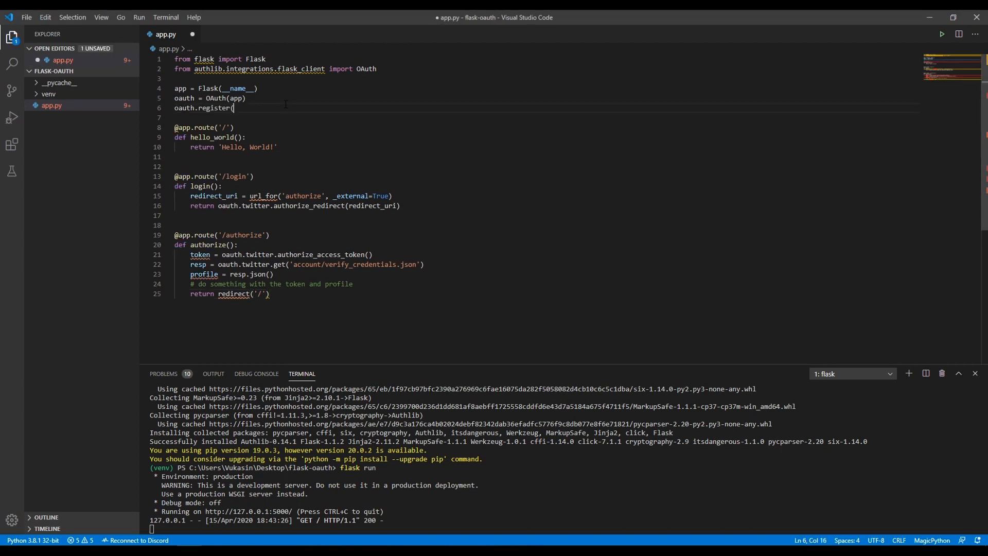
pyautogui.write(')')
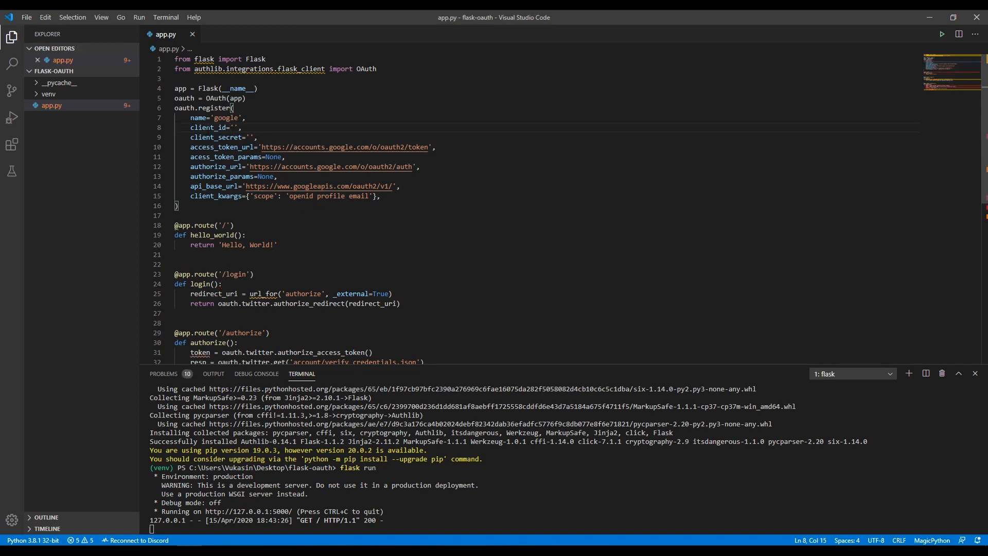
# Name the client google, assign it to google =, with Google URLs, scope and empty secret
pyautogui.click(201, 118)
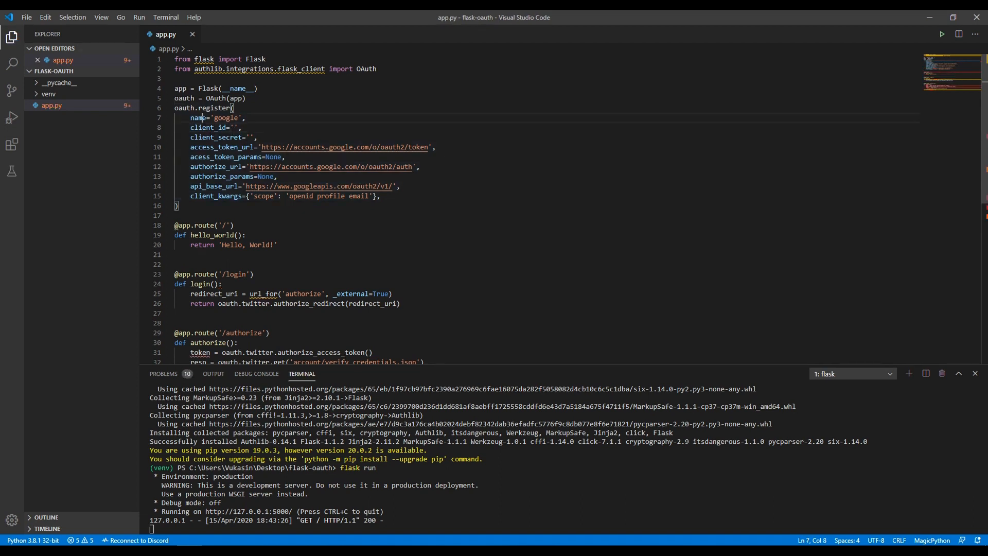
pyautogui.doubleClick(225, 118)
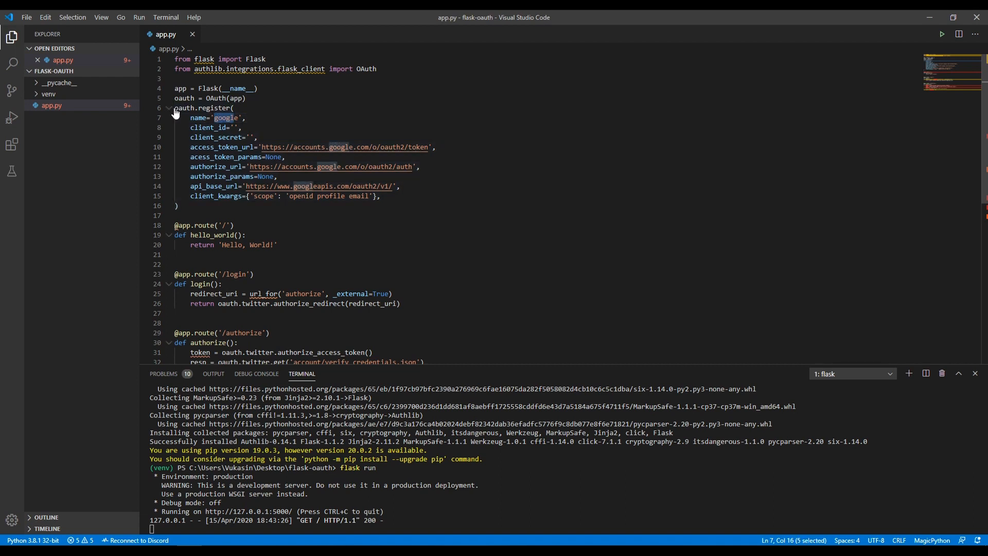
pyautogui.write('GOOG')
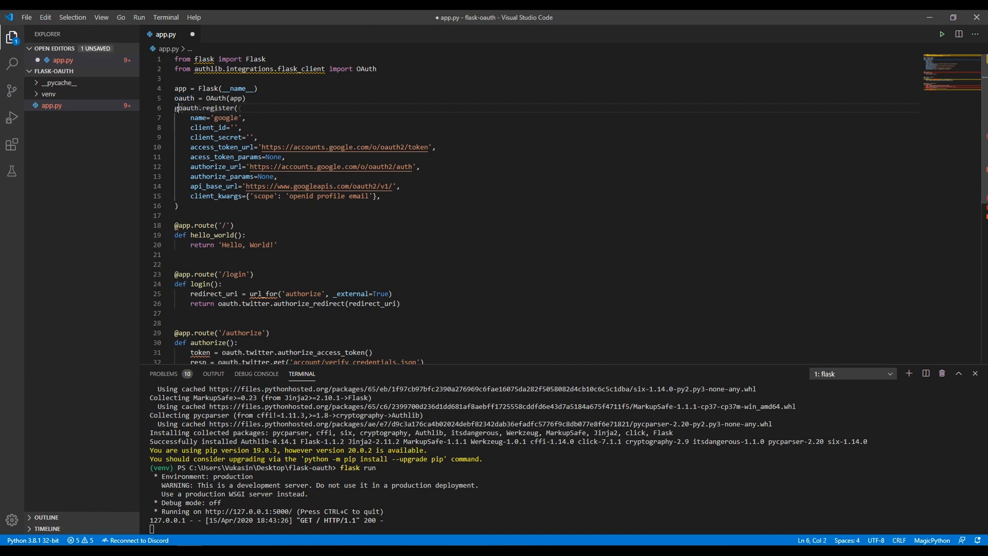
pyautogui.write('google =')
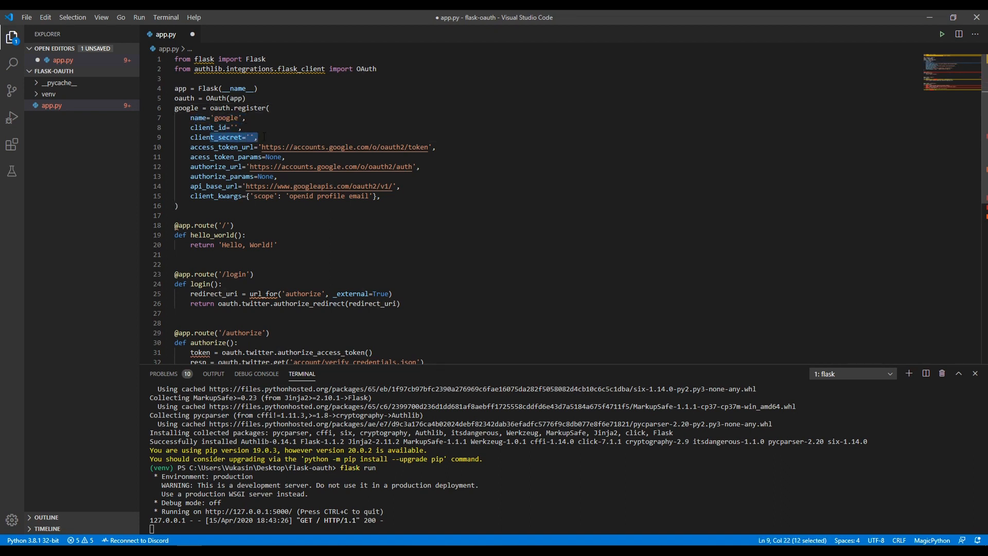
pyautogui.click(234, 147)
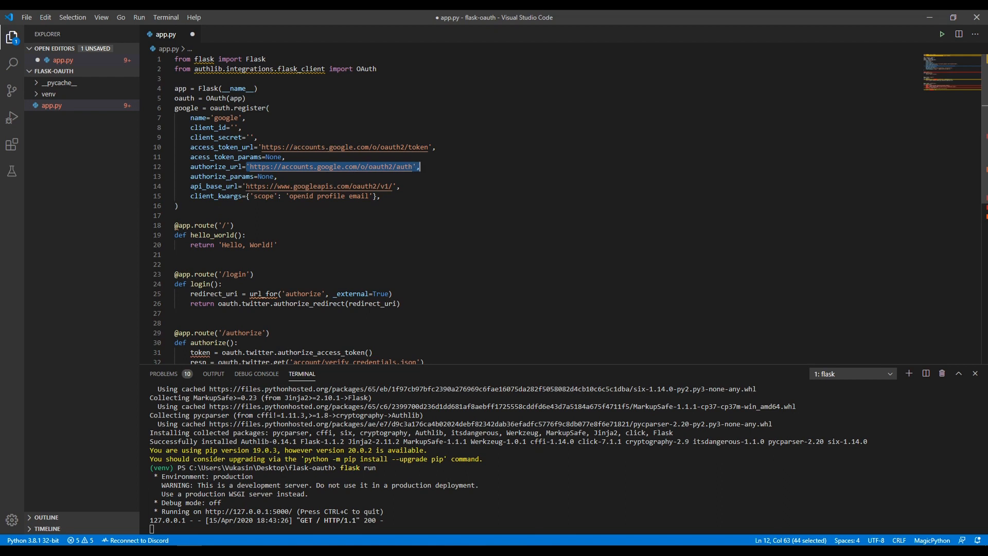
pyautogui.click(220, 186)
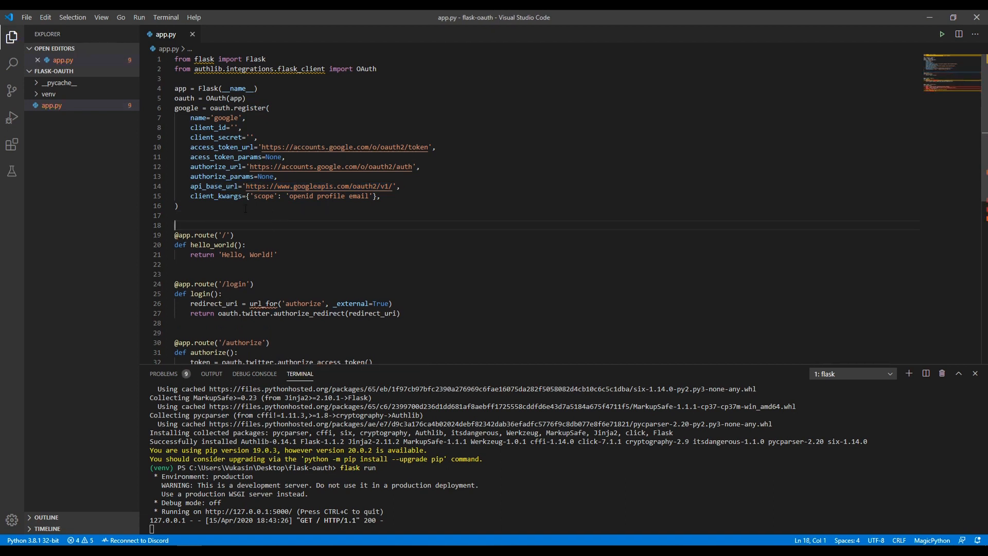
# Make the authorize route get 'userinfo' with the token and store the JSON as user_info
pyautogui.doubleClick(215, 195)
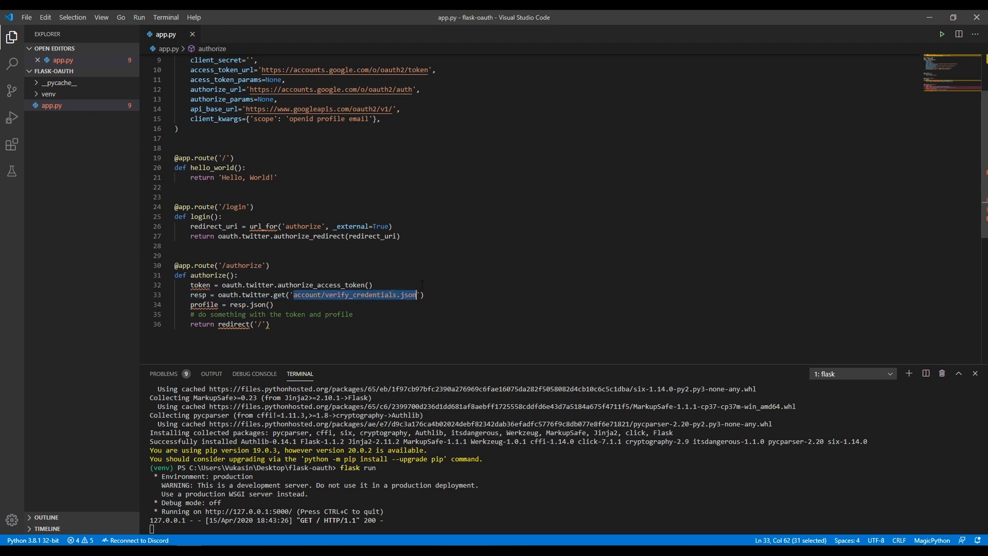
pyautogui.write('user')
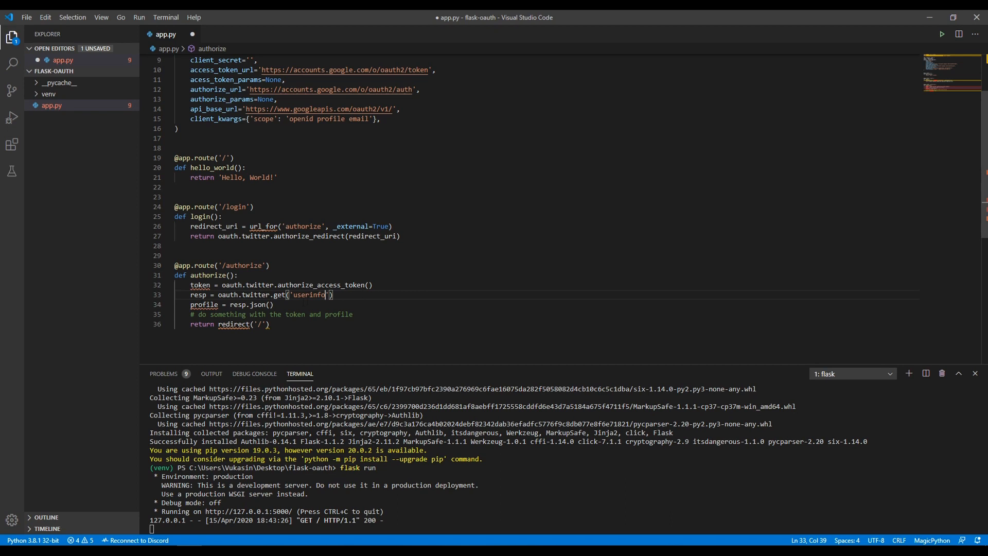
pyautogui.write('userinfo')
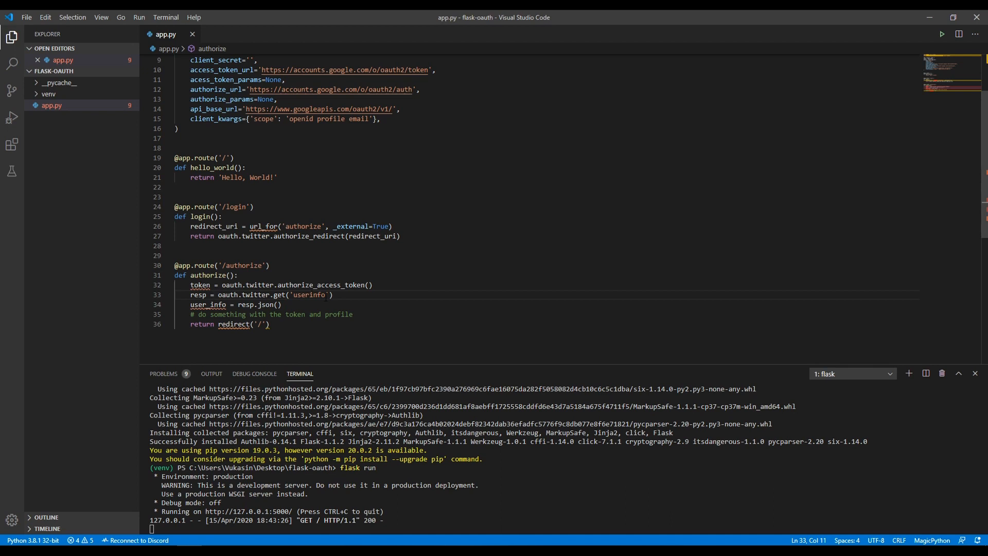
pyautogui.write(', tok')
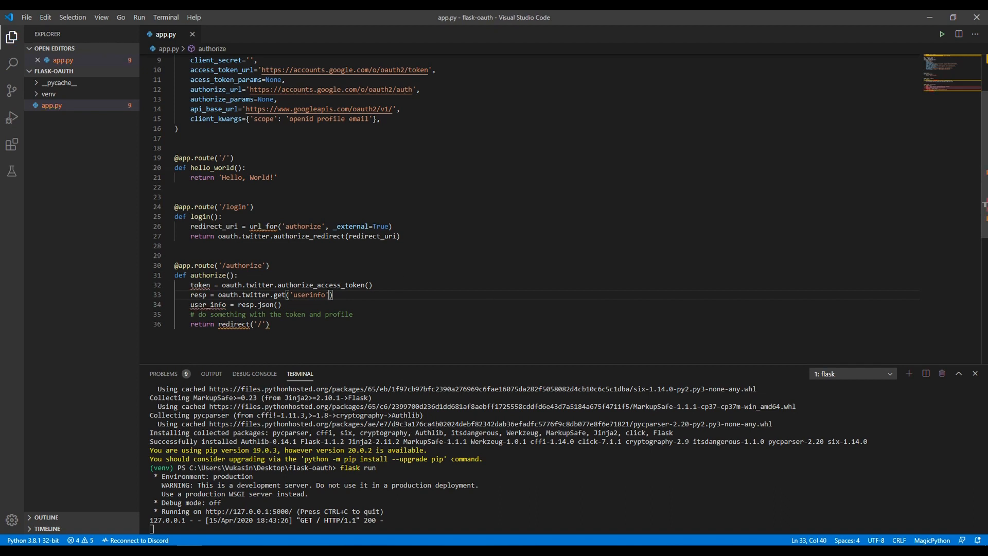
pyautogui.doubleClick(201, 285)
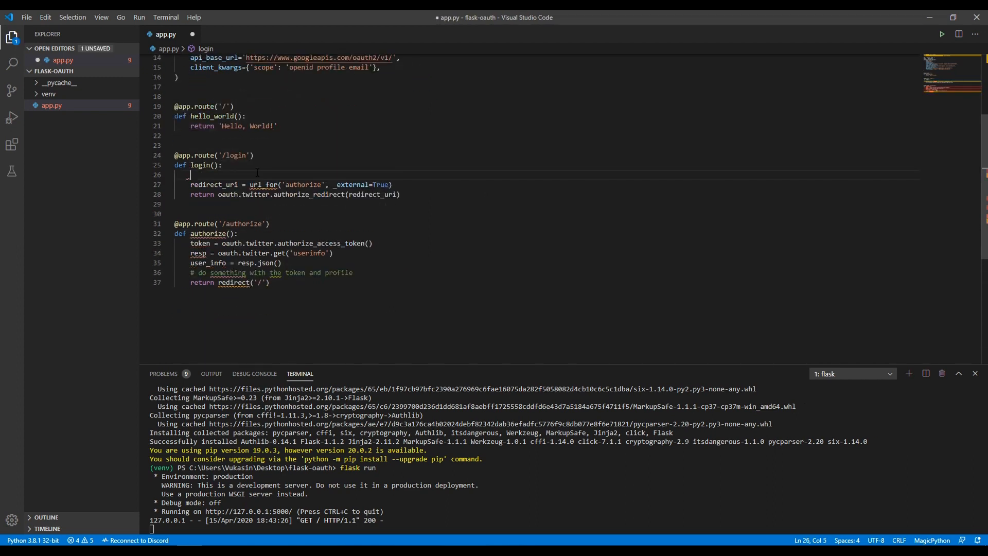
# Create the client via oauth.create_client and return google.authorize_redirect in /login
pyautogui.write('_google =')
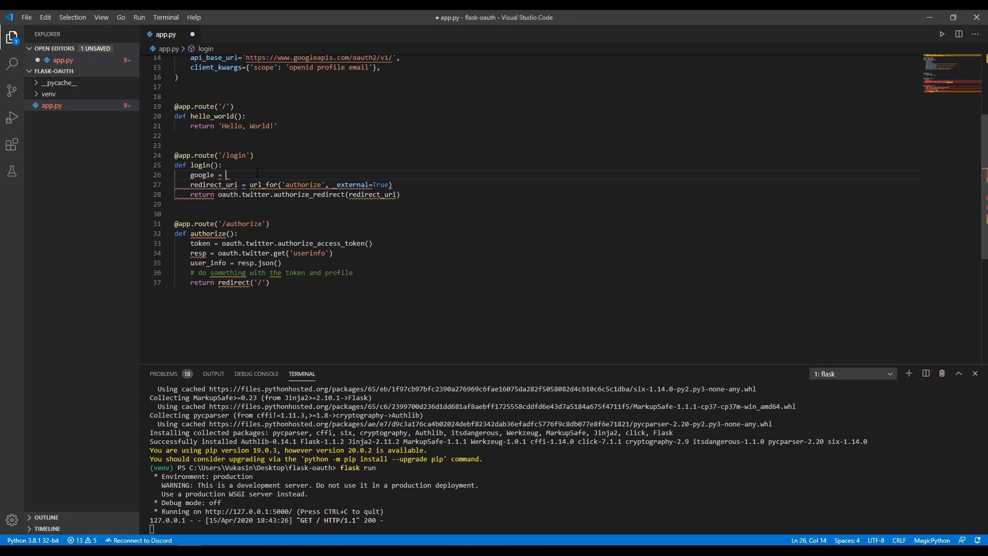
pyautogui.write('oa')
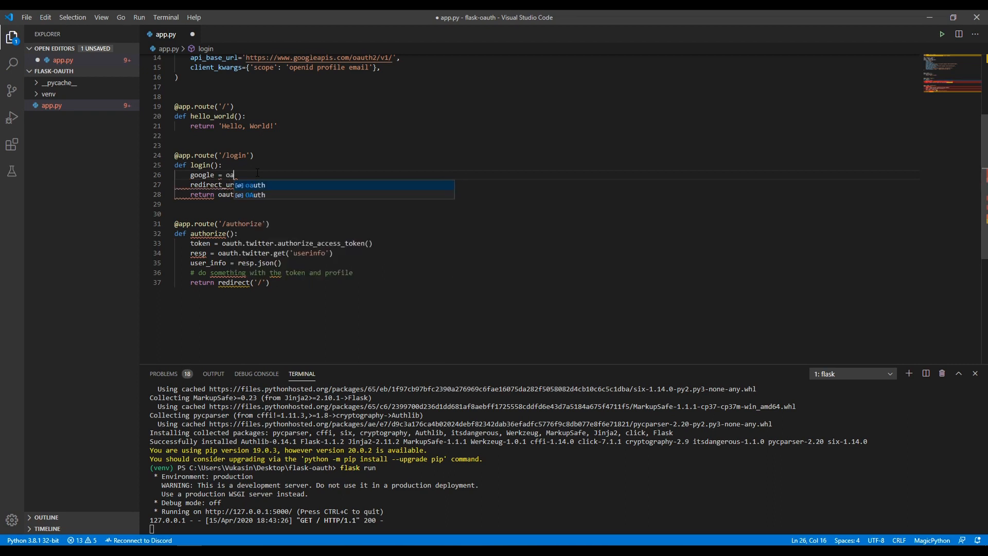
pyautogui.write("uth.create_client('google")
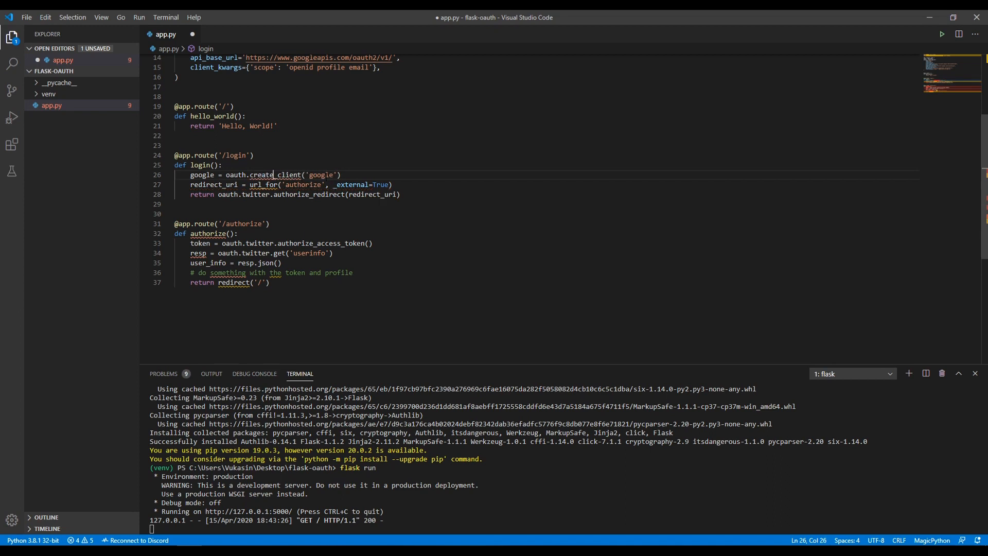
pyautogui.moveTo(274, 175); pyautogui.dragTo(341, 175)
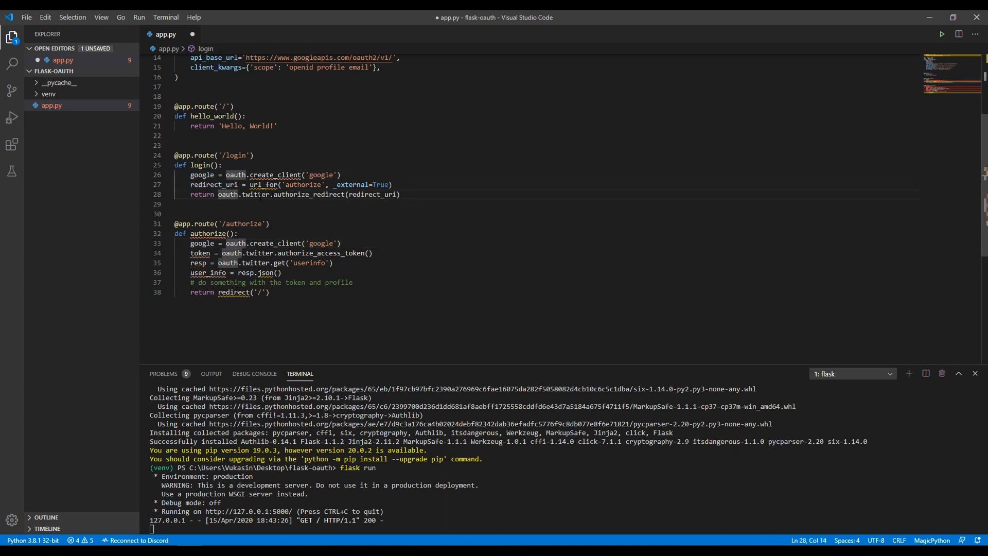
pyautogui.write('google')
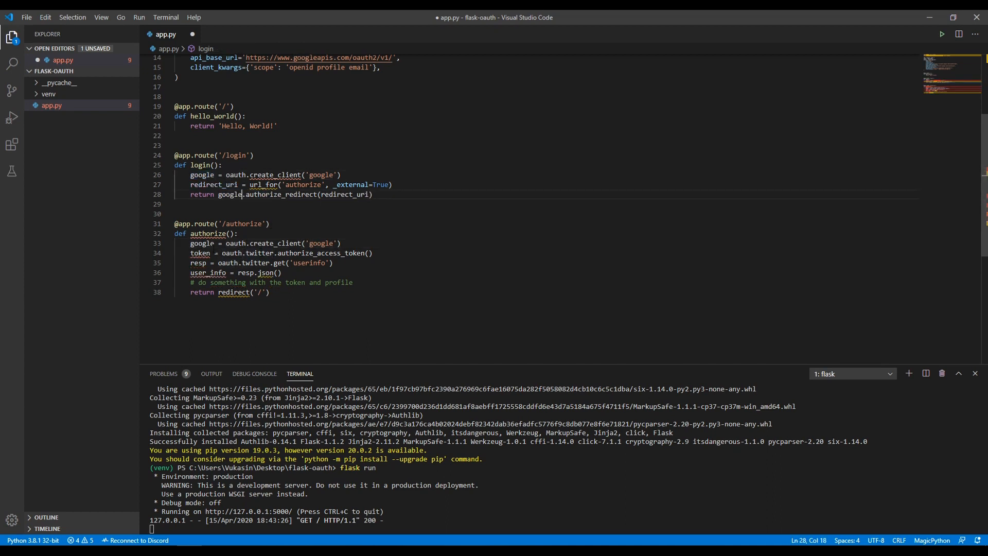
pyautogui.doubleClick(232, 253)
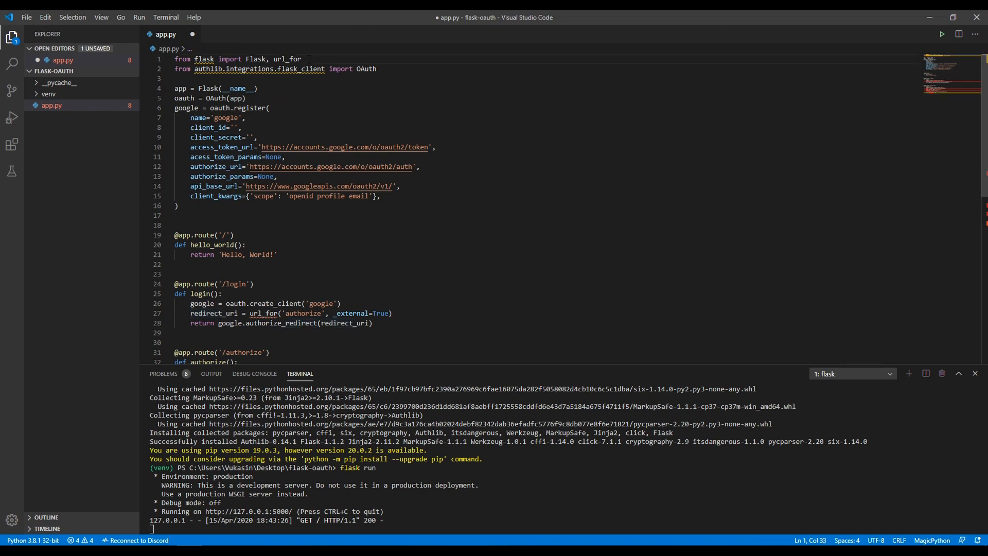
# Import redirect and session from flask and add an '# oauth config' comment
pyautogui.write(', redirect, sessio')
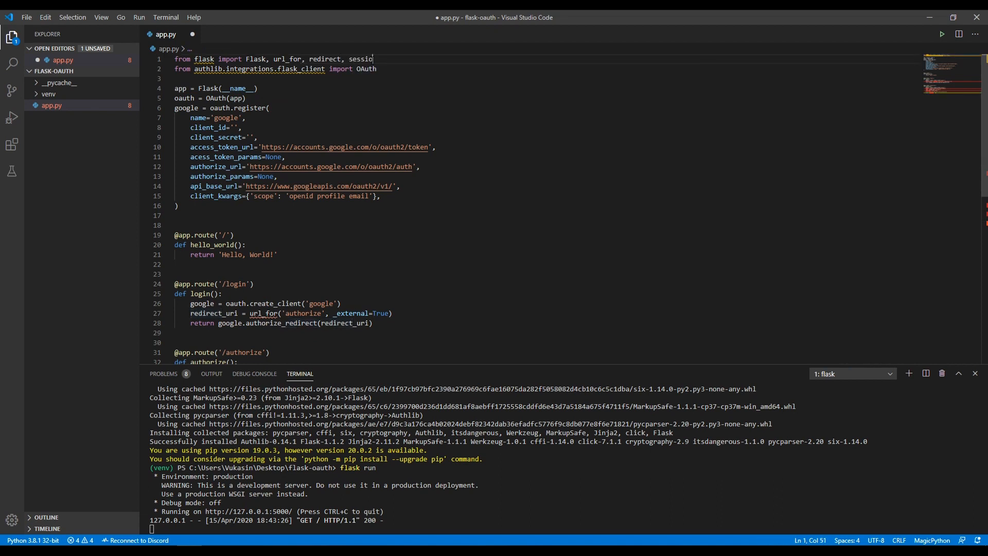
pyautogui.write('n')
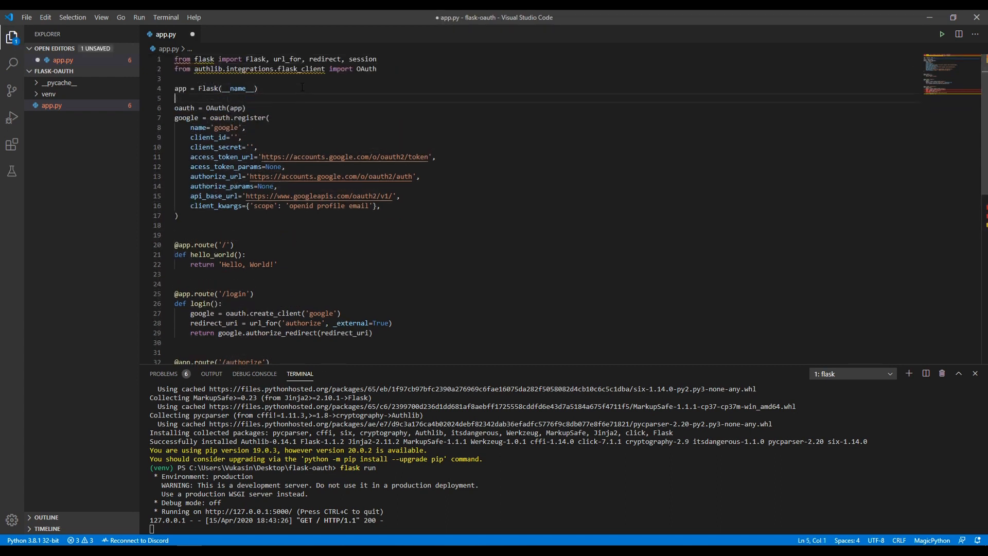
pyautogui.write('#c')
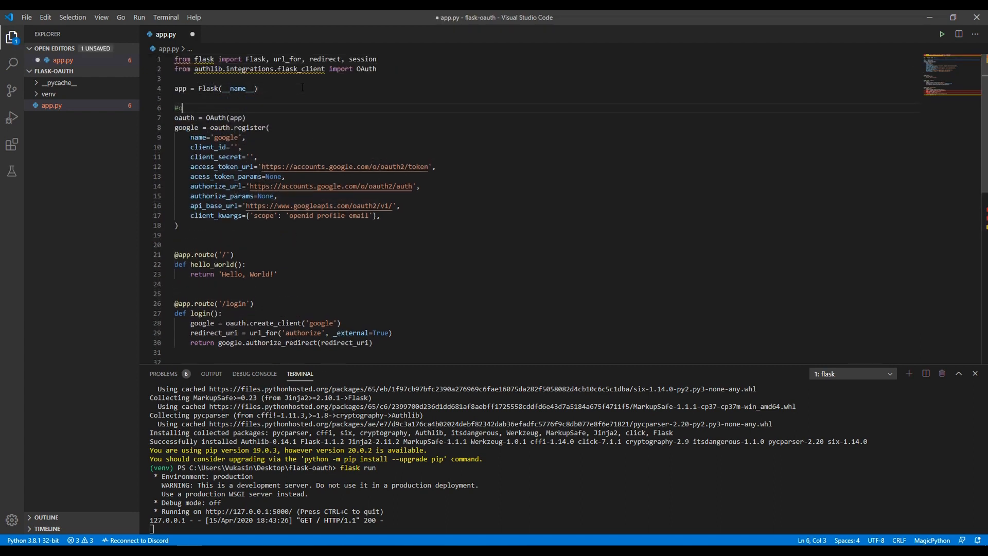
pyautogui.write('oauth config')
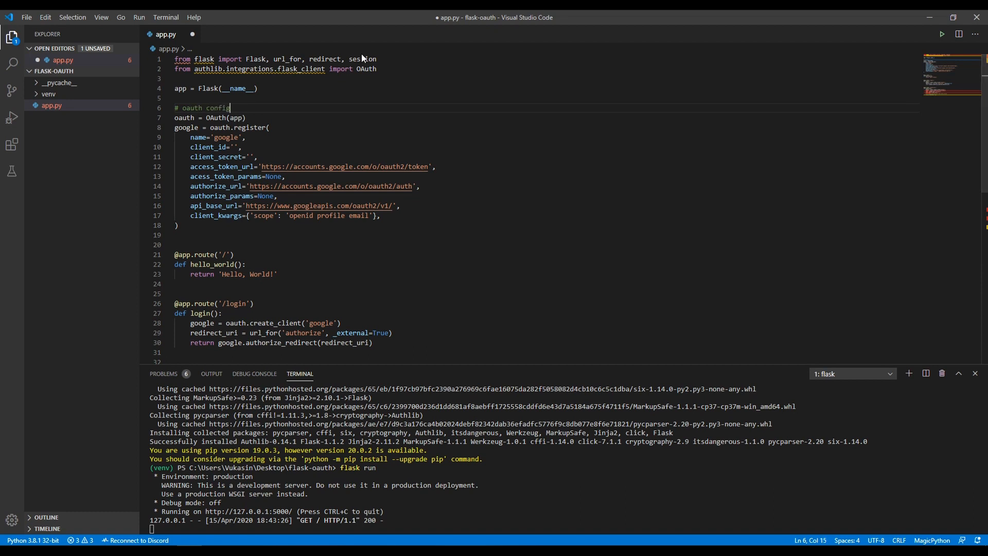
pyautogui.write('app.secret_')
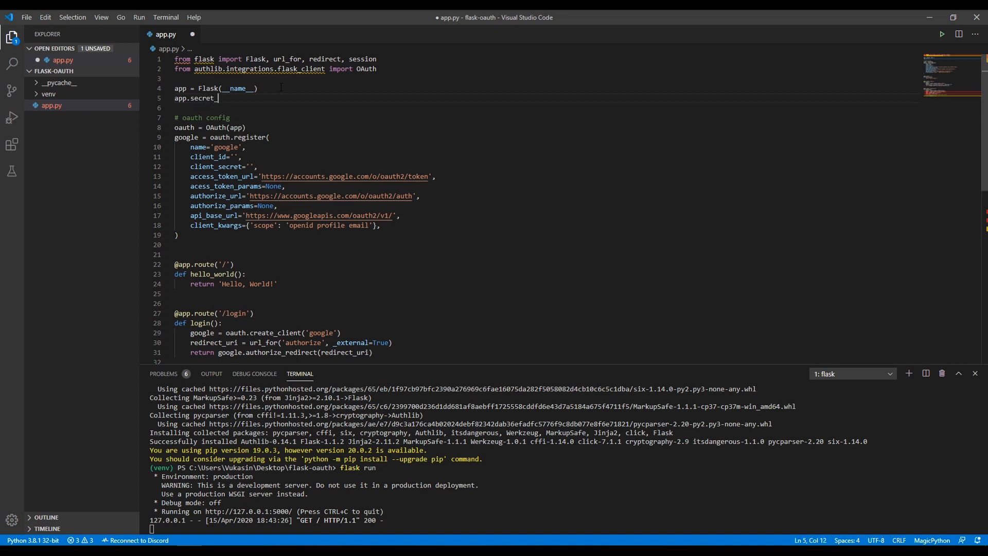
pyautogui.write('key')
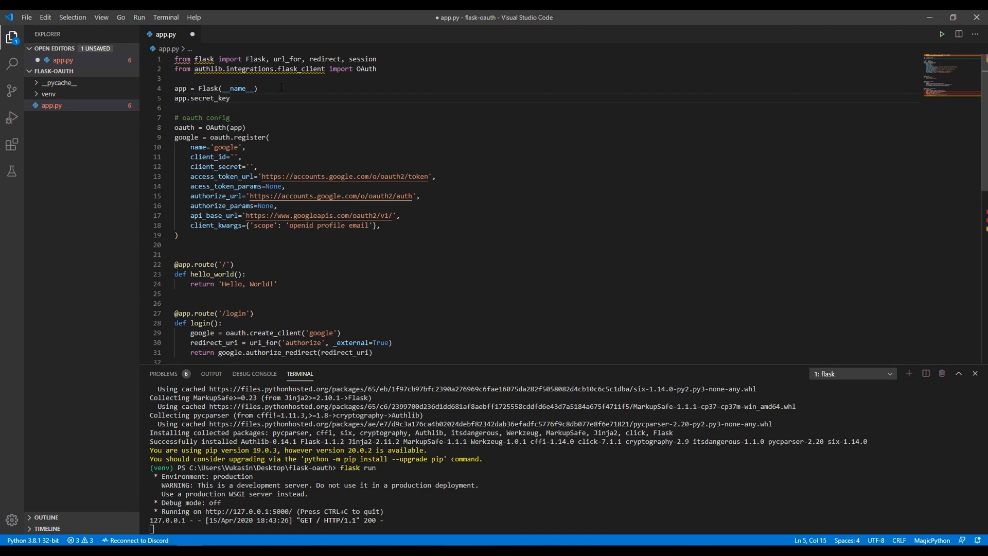
pyautogui.write('=')
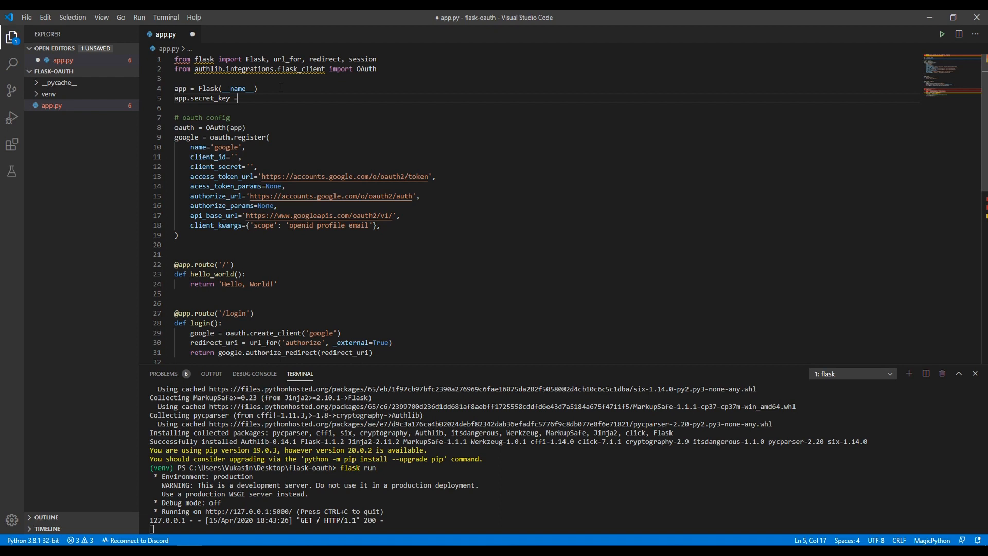
pyautogui.write("'")
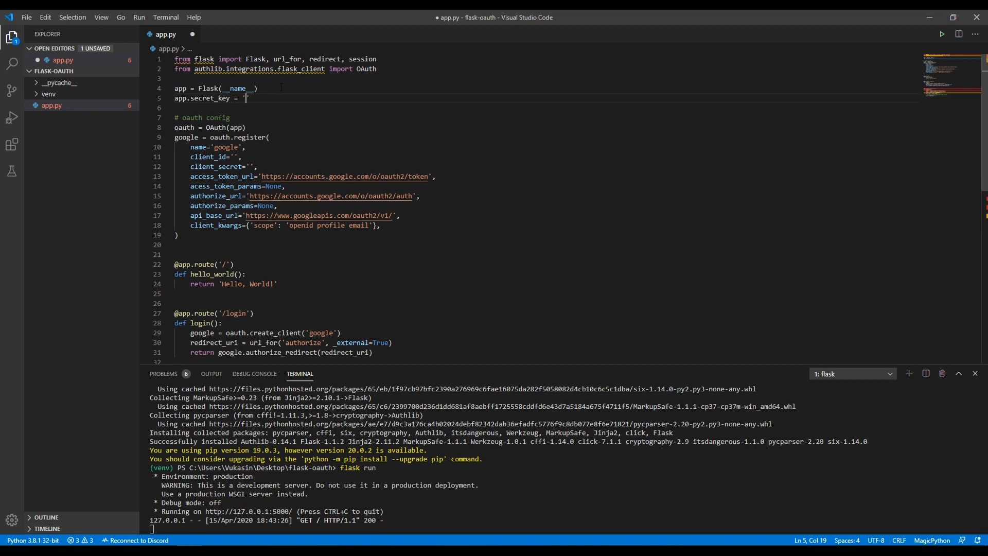
pyautogui.write('random')
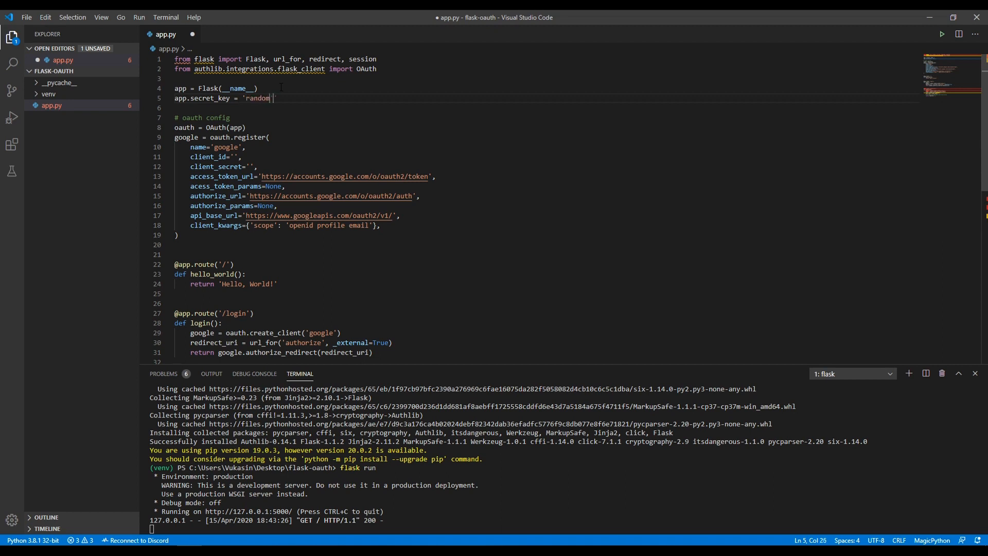
pyautogui.write('secret')
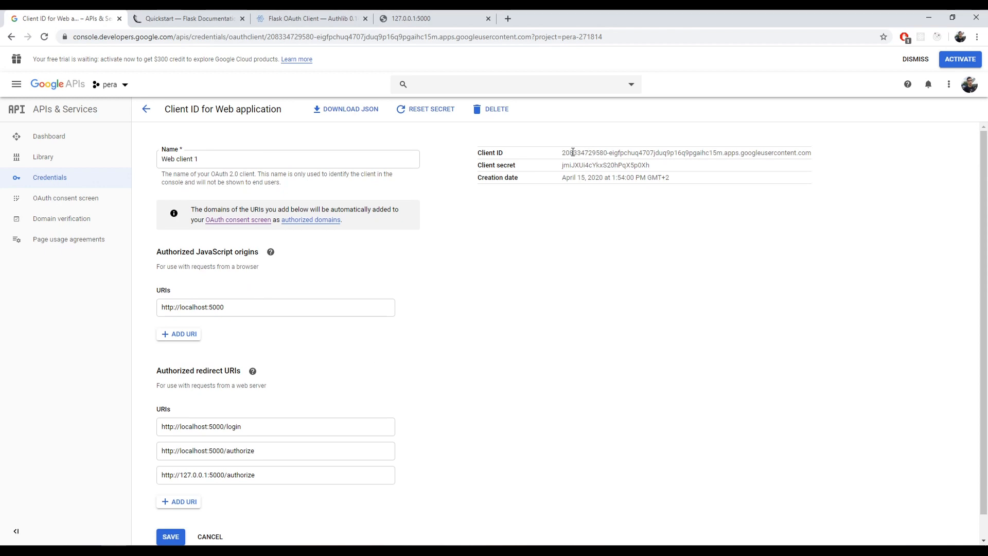
# Copy Web client 1's client ID and client secret from the Credentials page
pyautogui.tripleClick(685, 152)
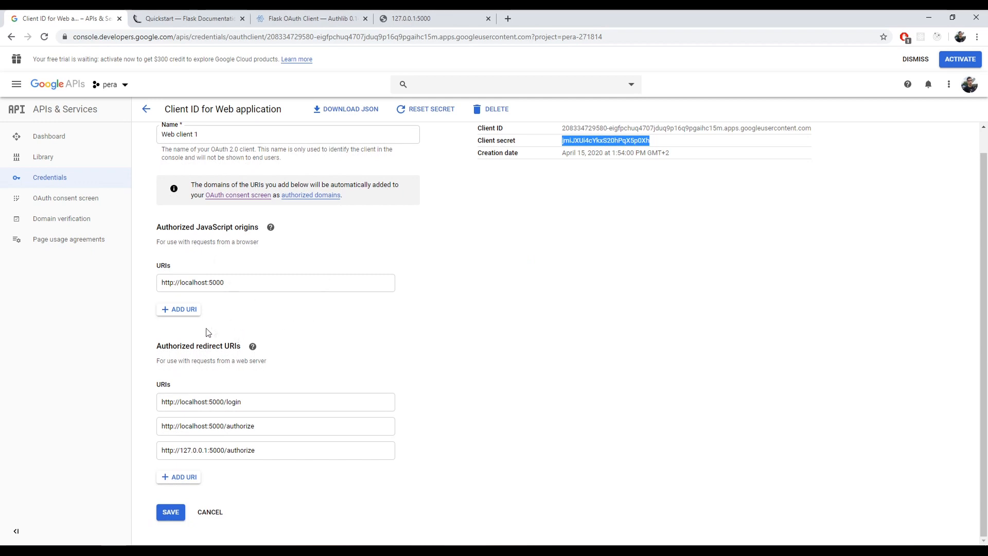
pyautogui.click(252, 346)
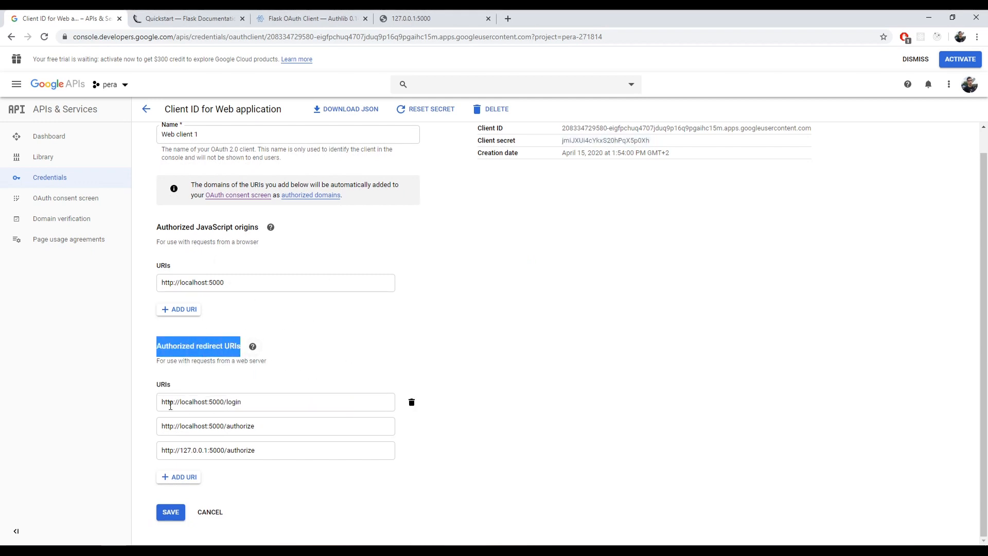
pyautogui.doubleClick(183, 403)
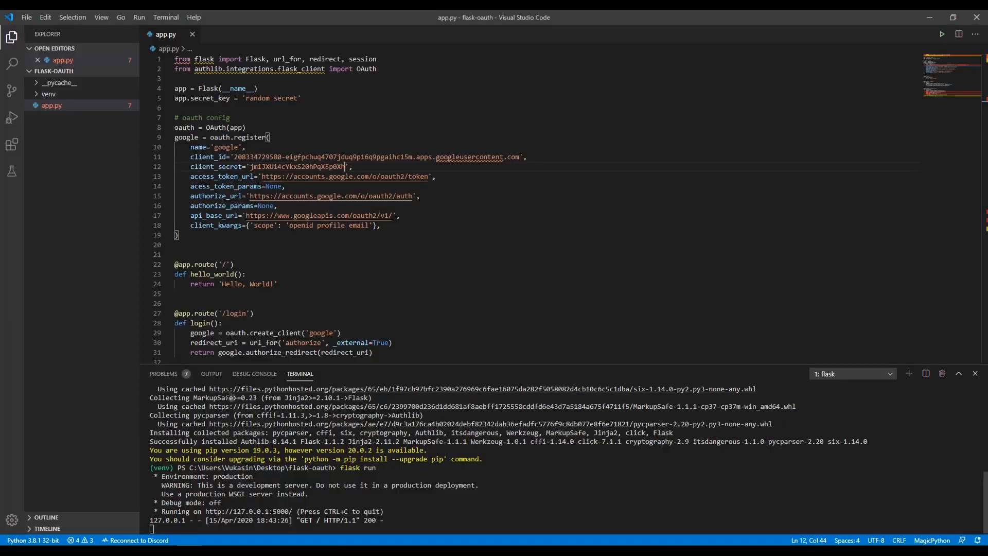
# Paste the client ID and secret into oauth.register and save app.py
pyautogui.scroll(-3)
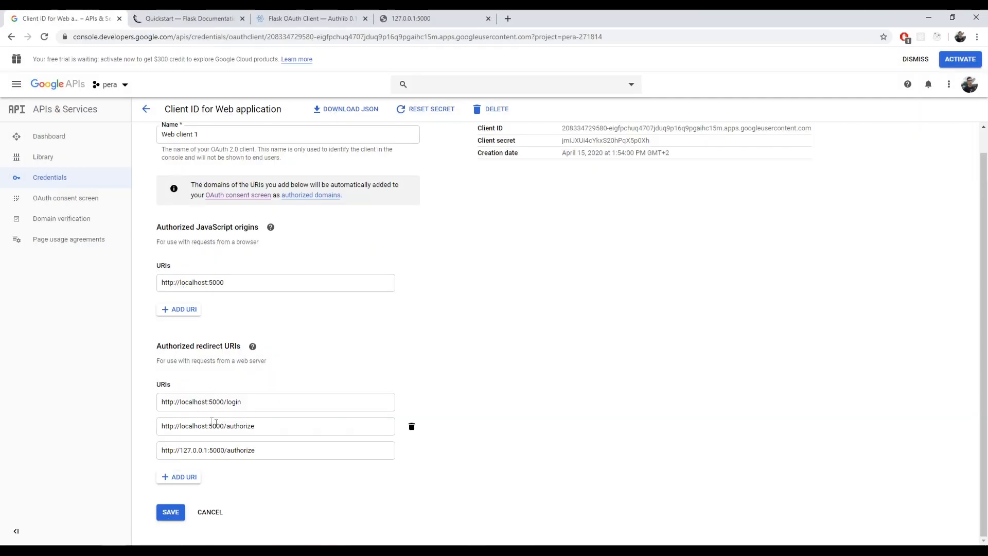
# Check the localhost:5000/authorize address among the client's authorized redirect URIs
pyautogui.doubleClick(192, 450)
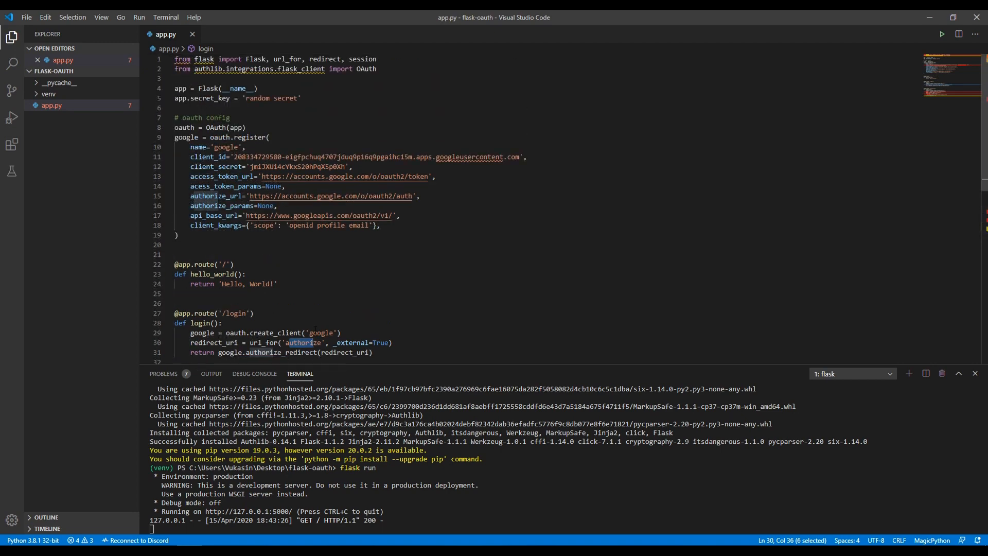
# Add email = dict(session).get('email', None) and return f'Hello, {email}!' in hello_world
pyautogui.press('enter')
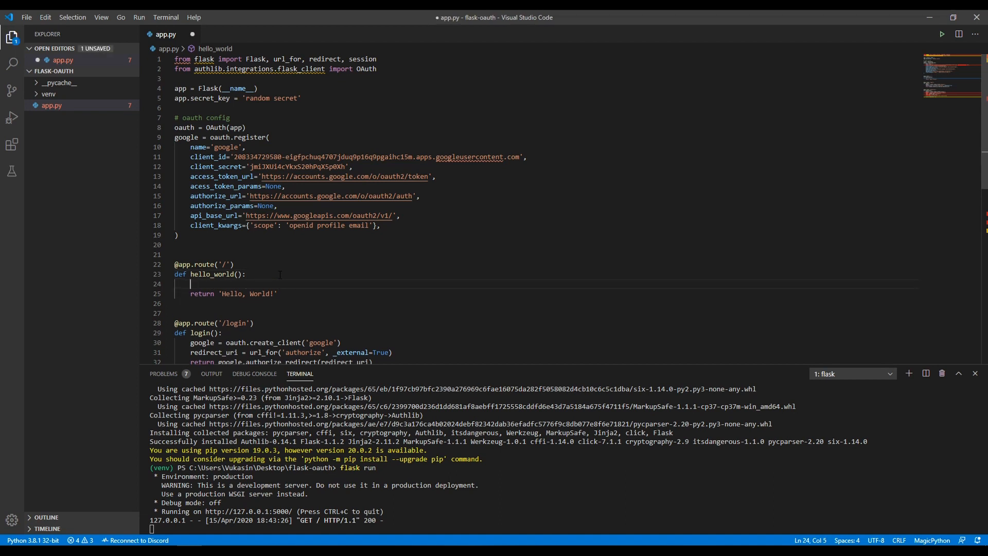
pyautogui.write('email =')
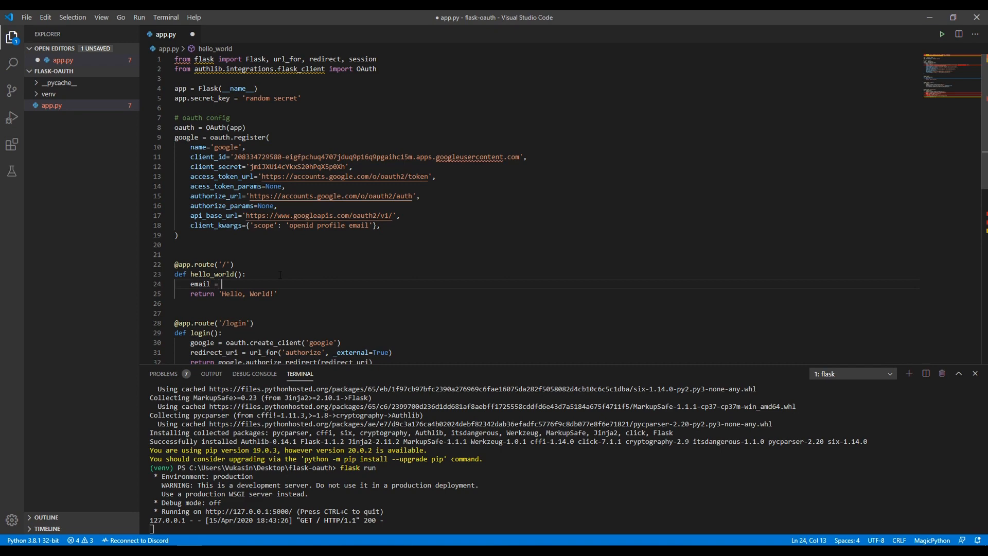
pyautogui.write('dict')
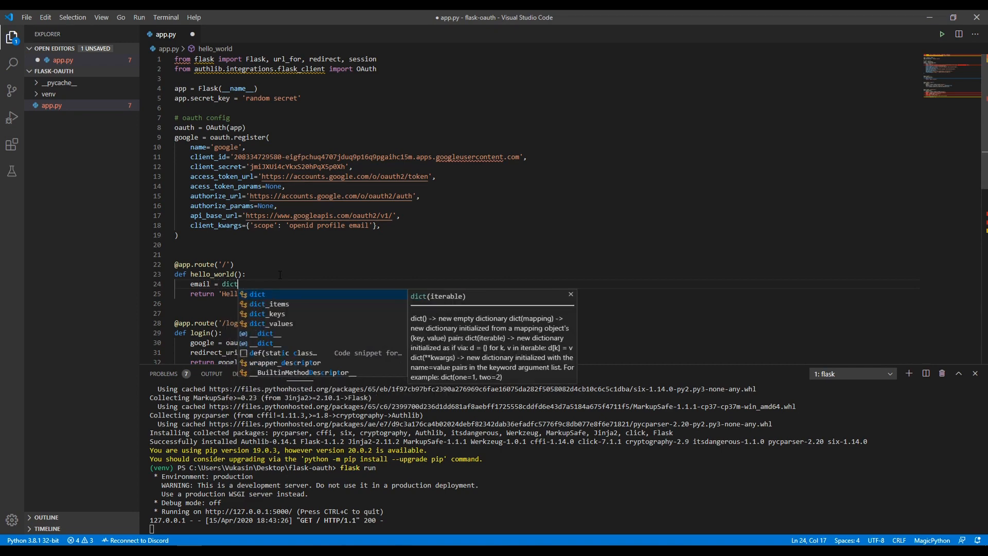
pyautogui.write('(ses')
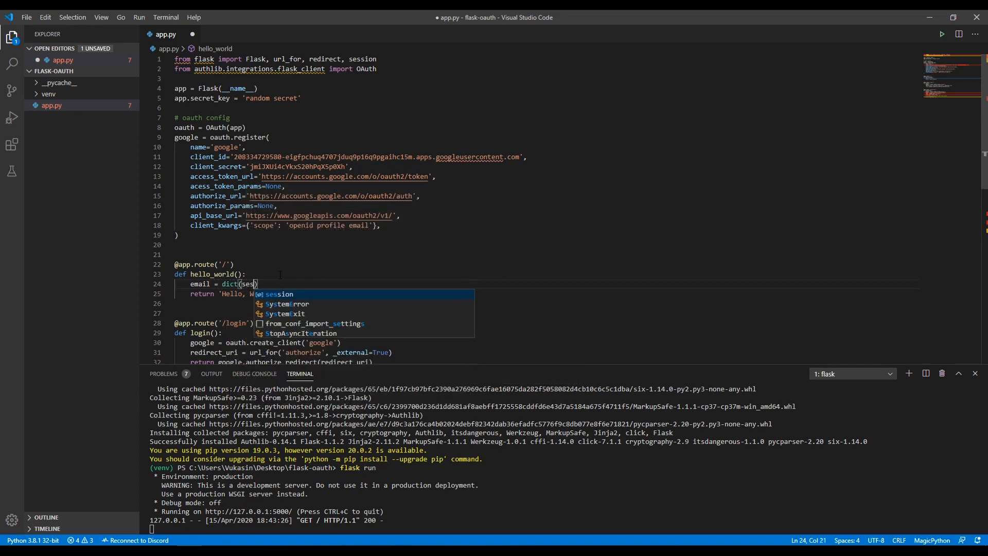
pyautogui.press('Tab')
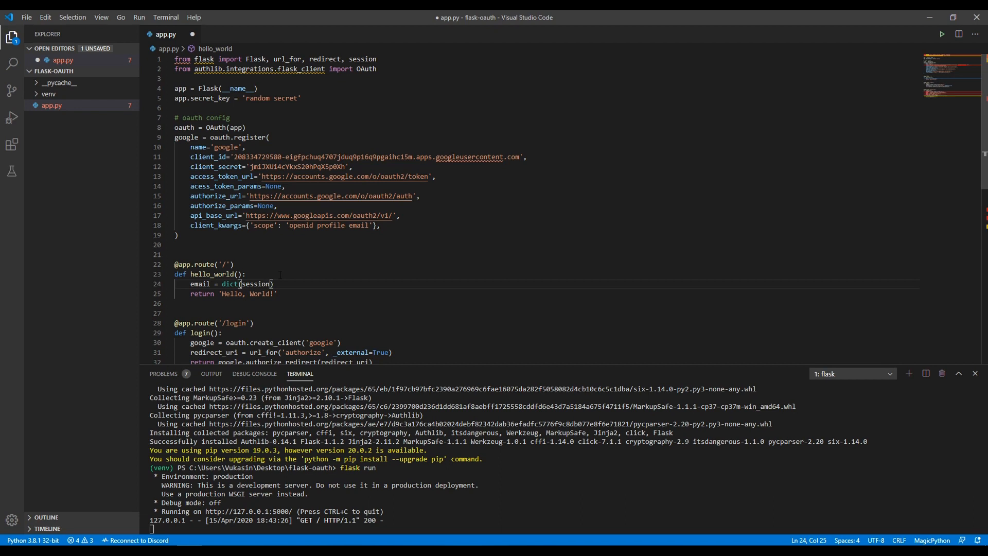
pyautogui.write(".get('email'")
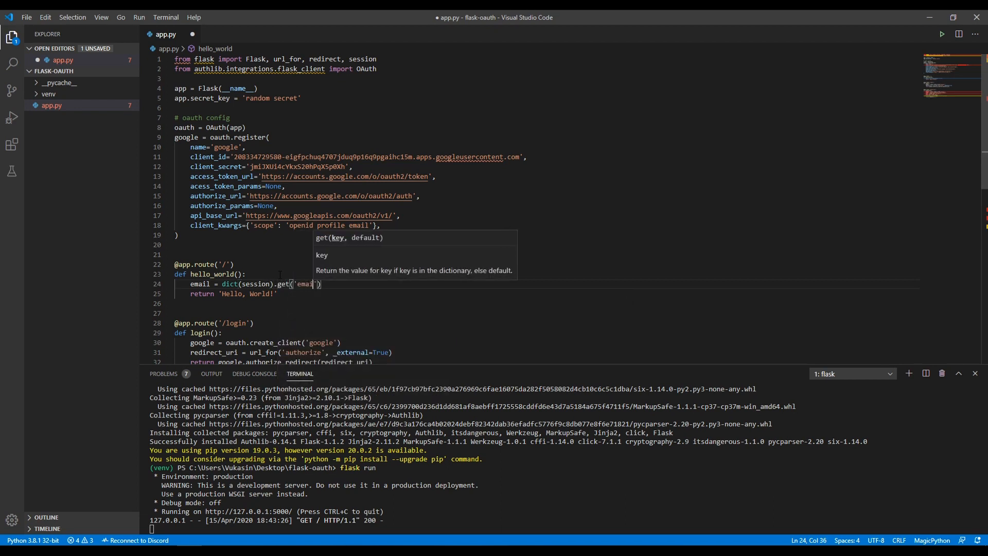
pyautogui.write(', None')
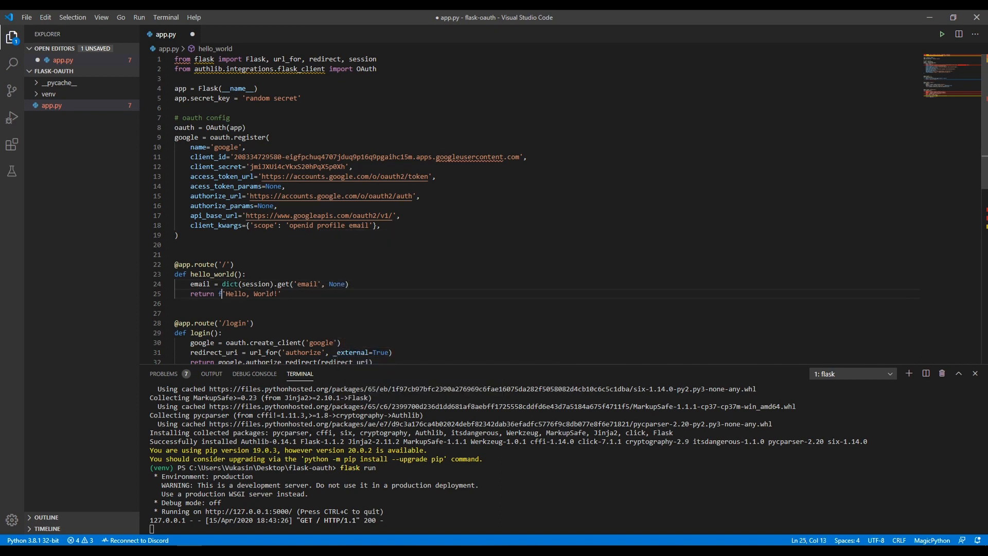
pyautogui.write('{email}')
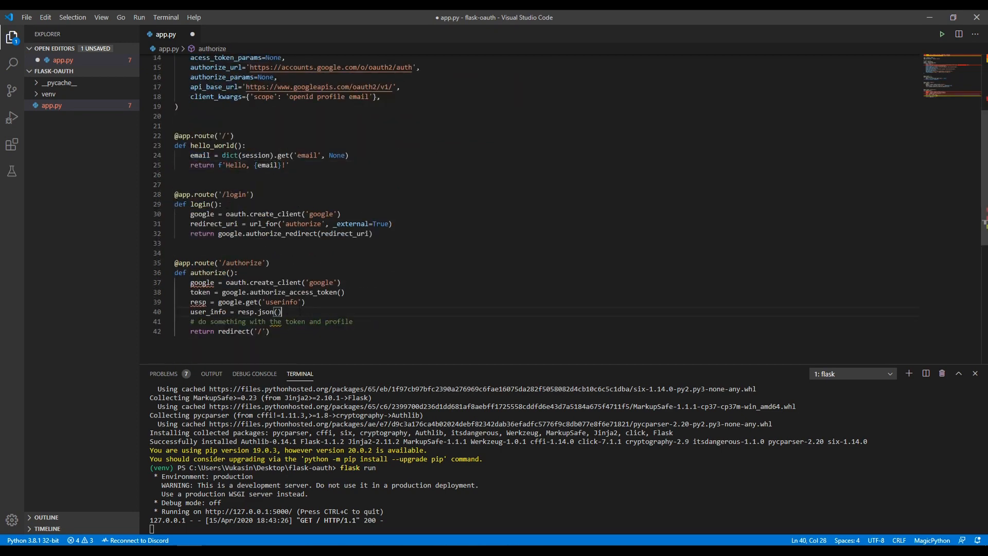
# Add session['email'] = user_info['email'] after the comment in authorize()
pyautogui.doubleClick(208, 311)
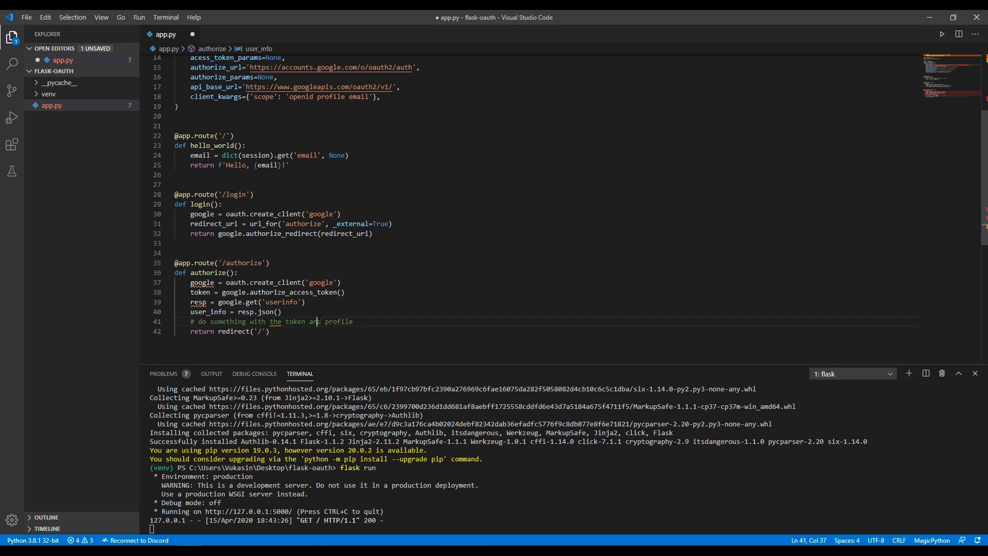
pyautogui.doubleClick(313, 321)
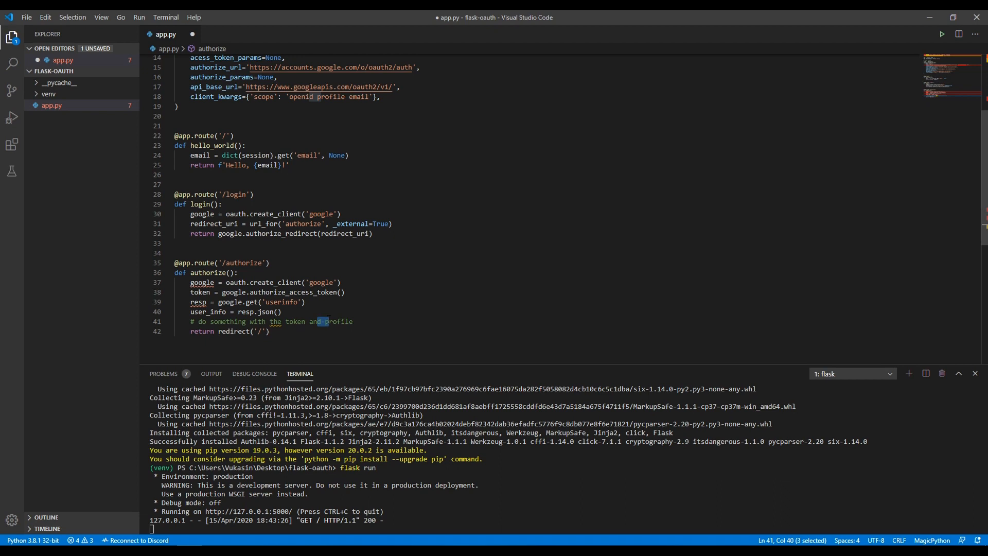
pyautogui.click(354, 321)
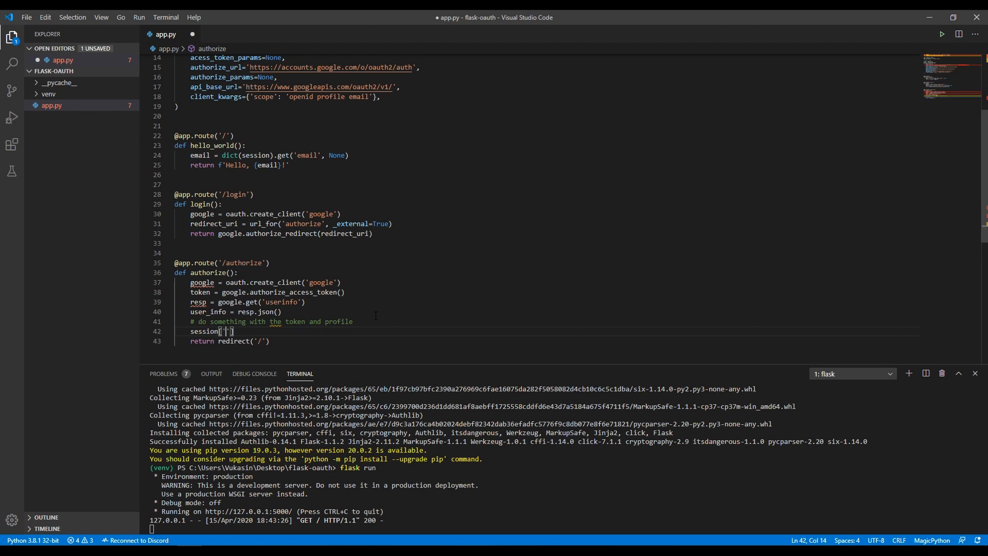
pyautogui.write("'email'] =")
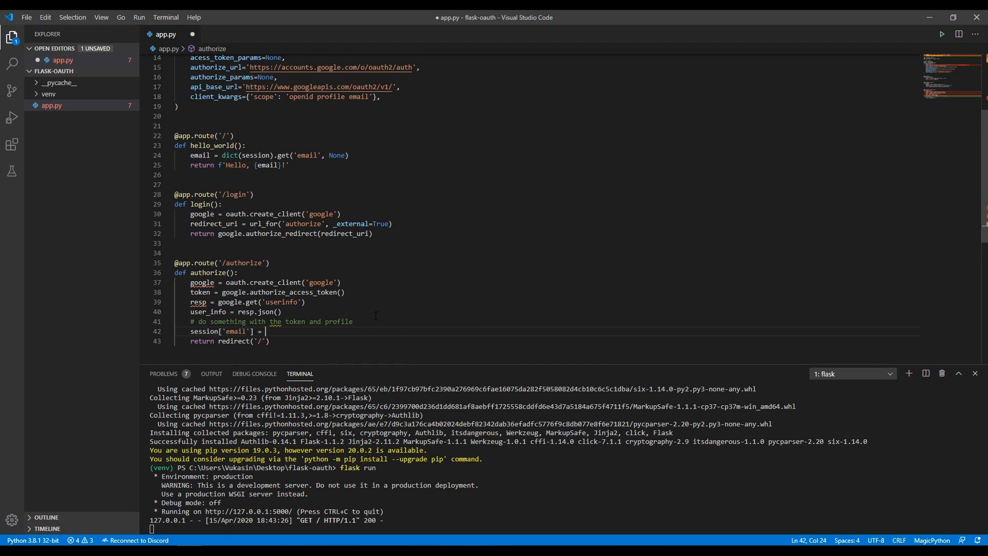
pyautogui.write('user_info[]')
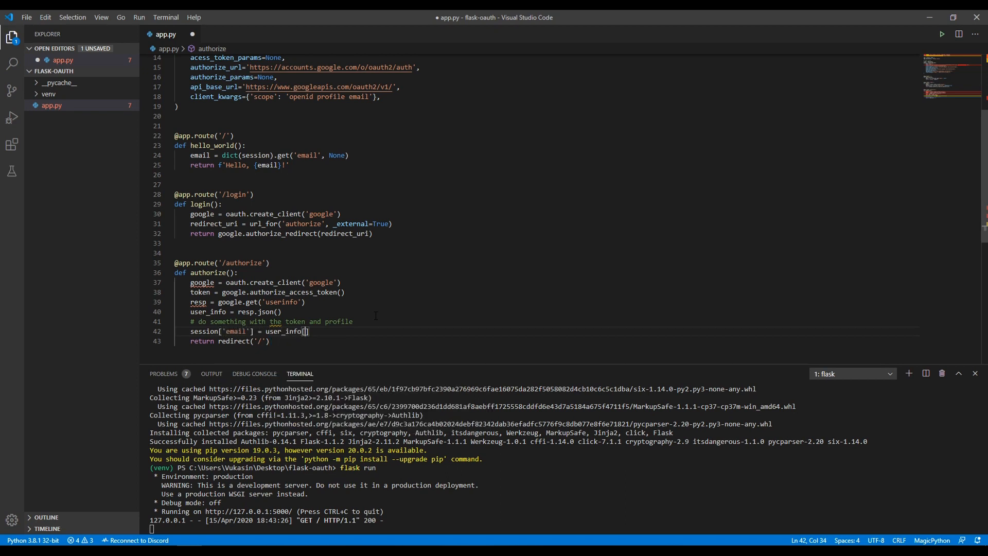
pyautogui.write("'email'")
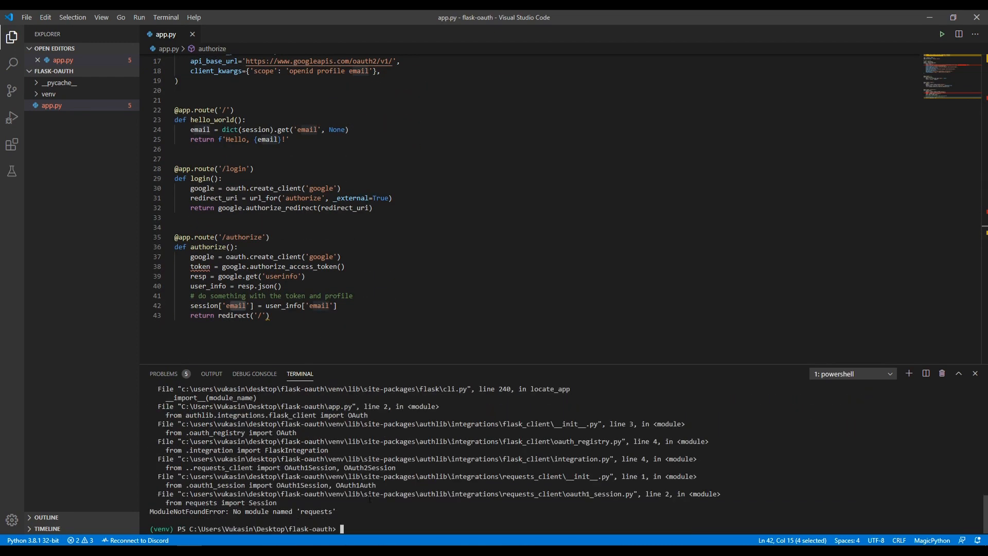
# Run pip install requests in the terminal, then start the server with flask run
pyautogui.write('pip')
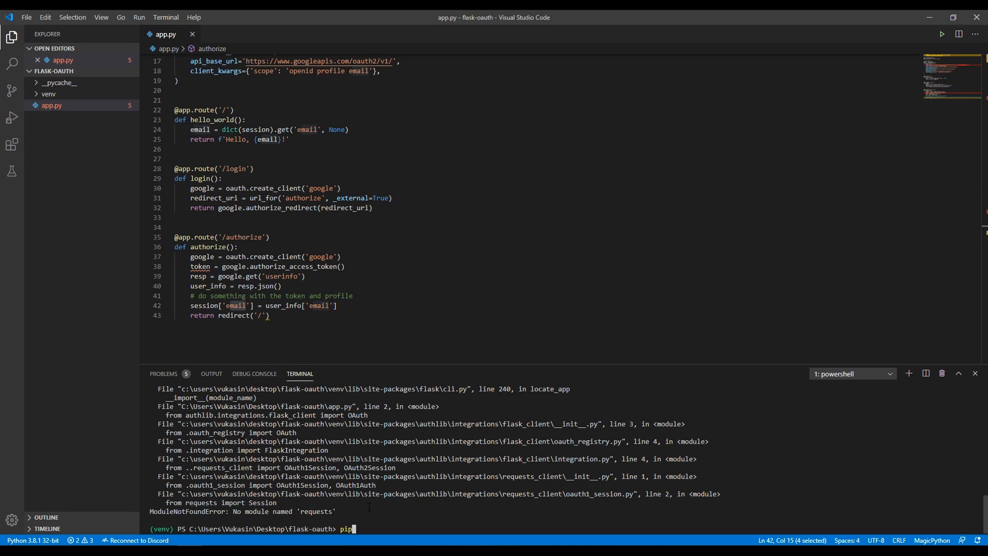
pyautogui.write('install requetrs')
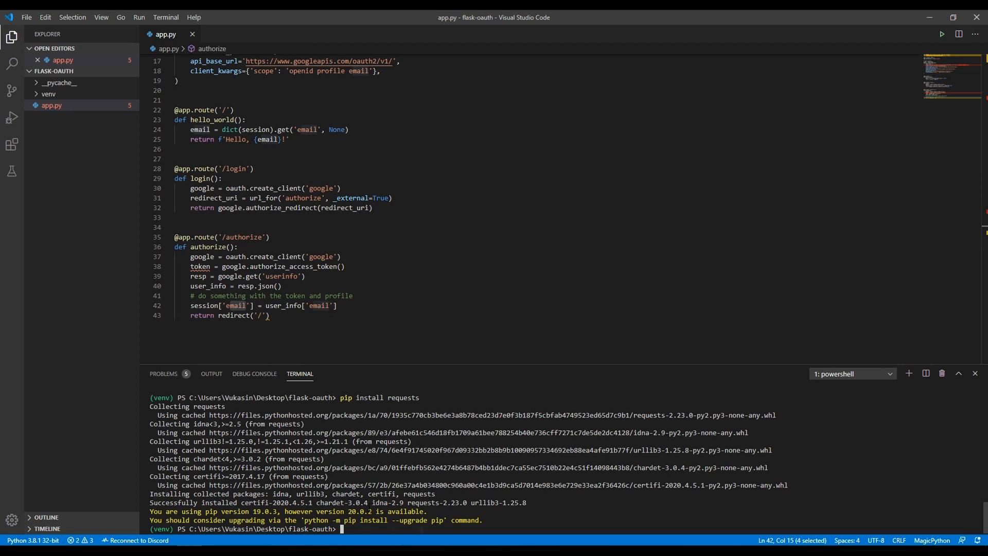
pyautogui.write('flask run')
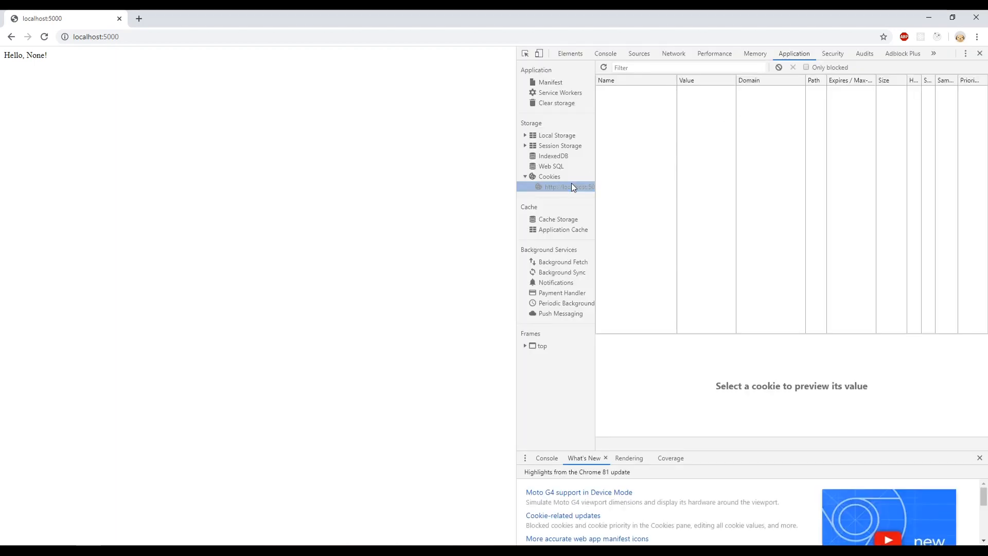
# Inspect the localhost session cookie's value under Application > Cookies in DevTools
pyautogui.click(561, 187)
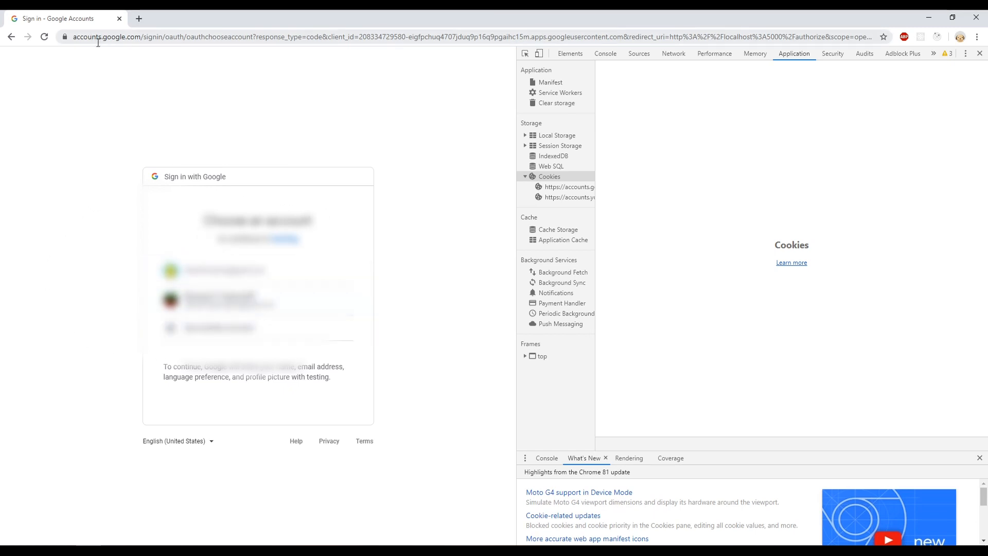
pyautogui.moveTo(459, 139)
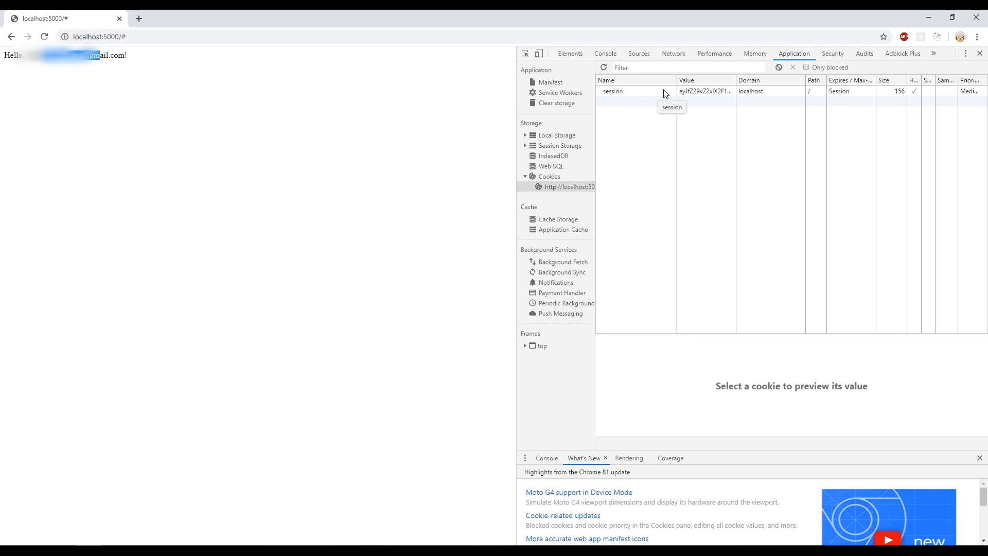
pyautogui.click(636, 91)
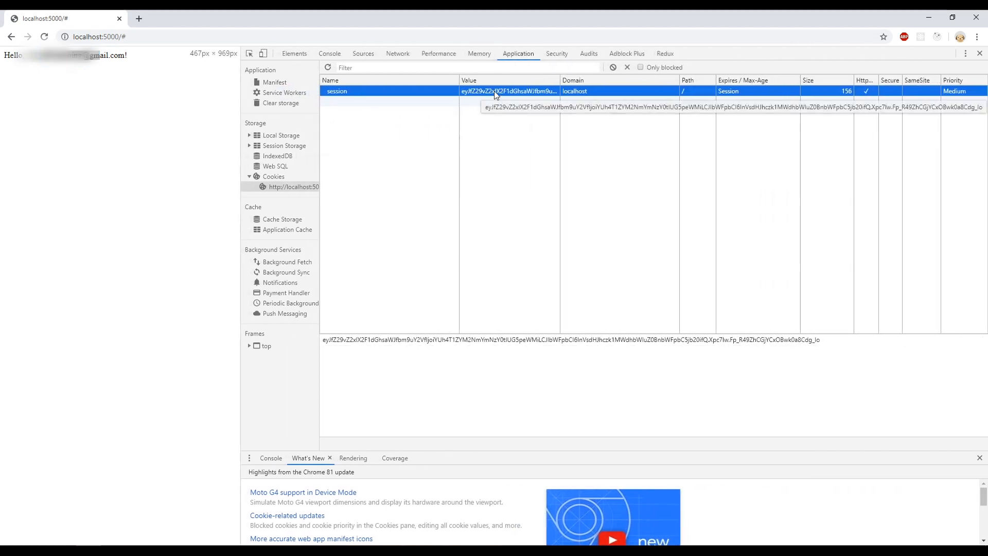
pyautogui.moveTo(956, 91)
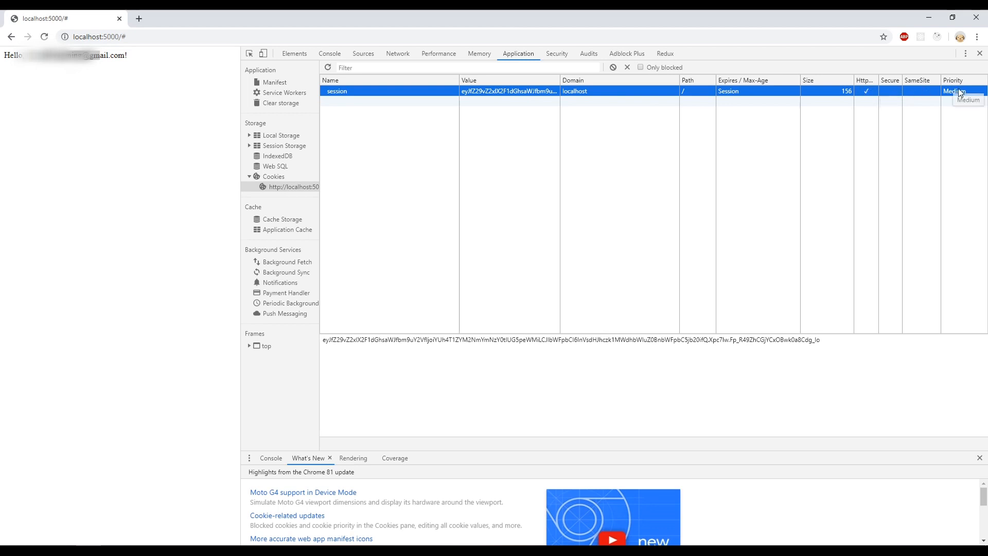
pyautogui.moveTo(441, 284)
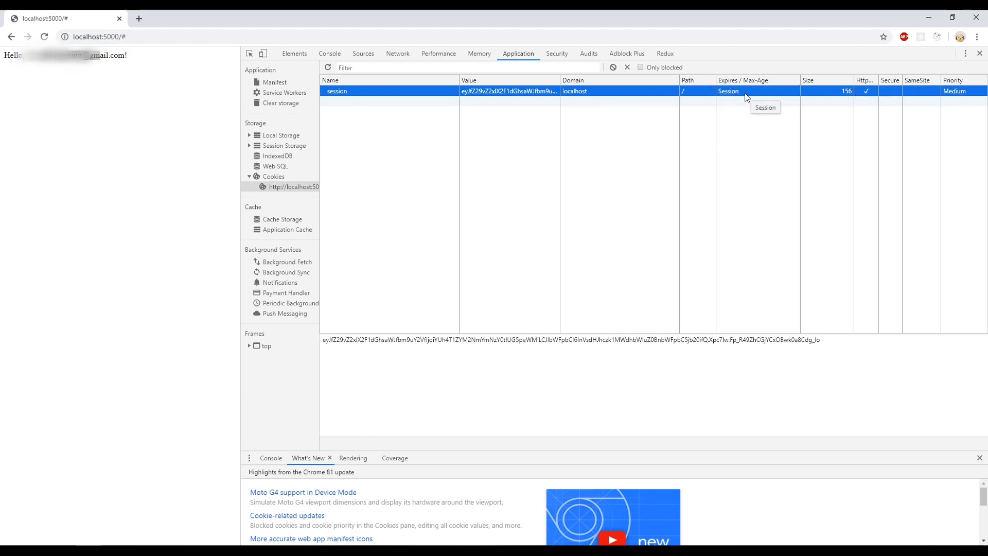
pyautogui.moveTo(155, 502)
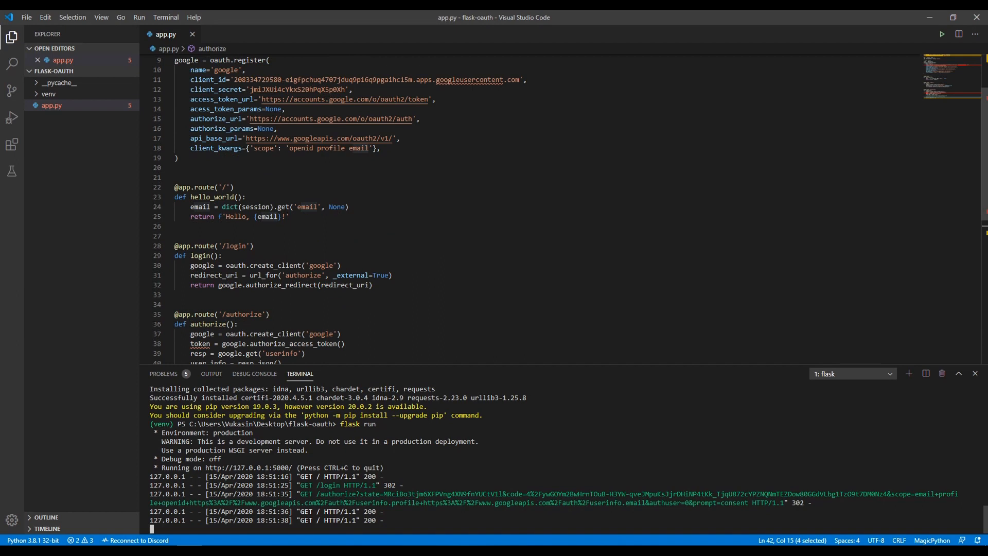
pyautogui.click(234, 187)
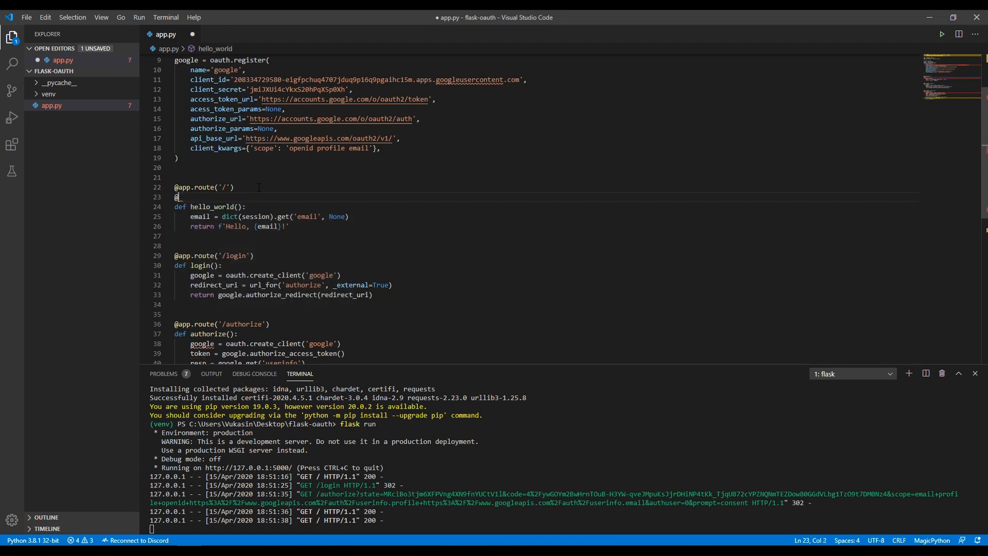
pyautogui.write('login_req')
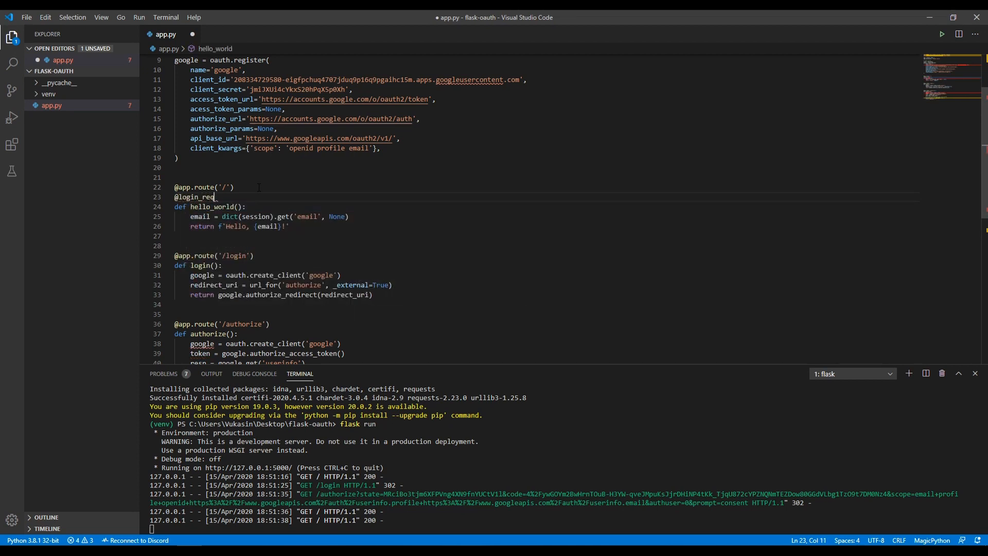
pyautogui.write('uired')
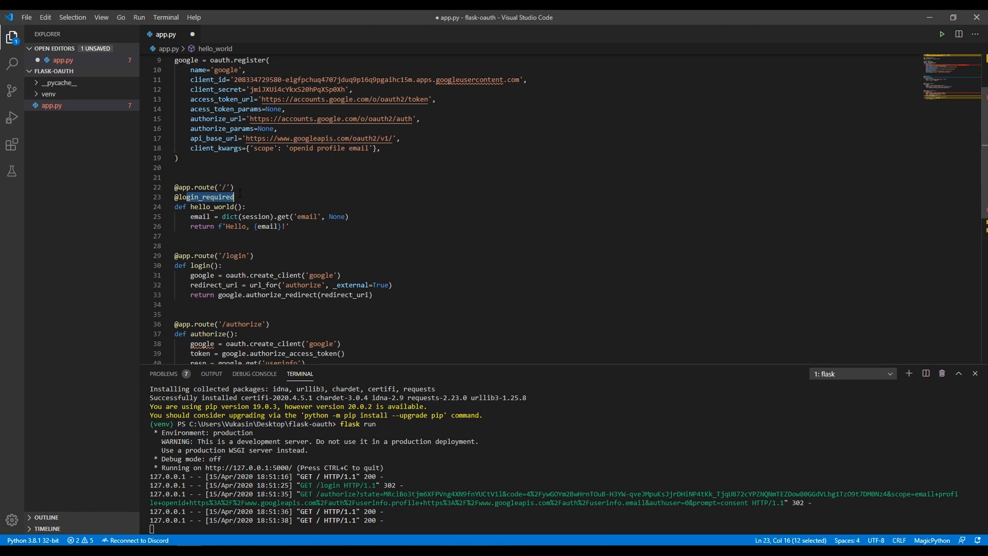
pyautogui.moveTo(233, 197); pyautogui.dragTo(288, 227)
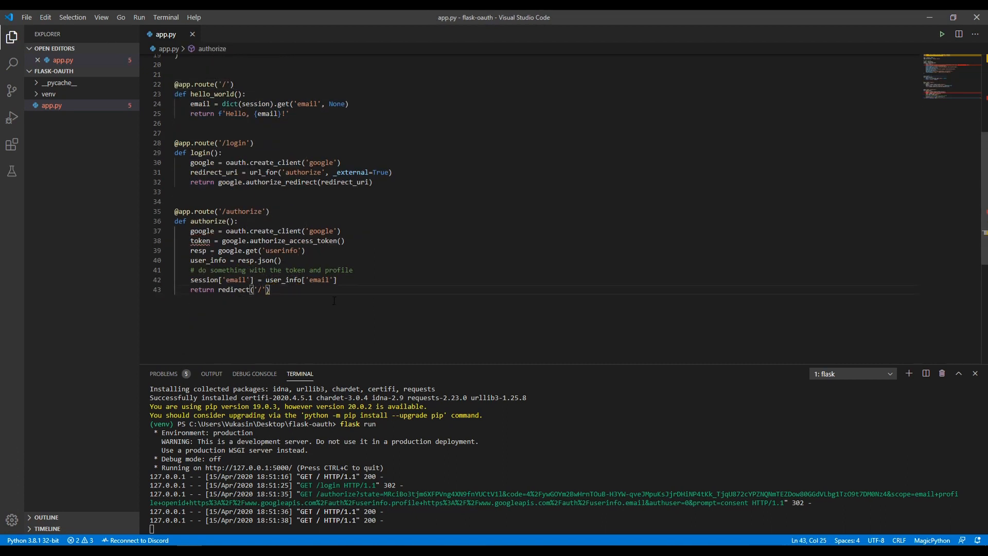
pyautogui.press('enter')
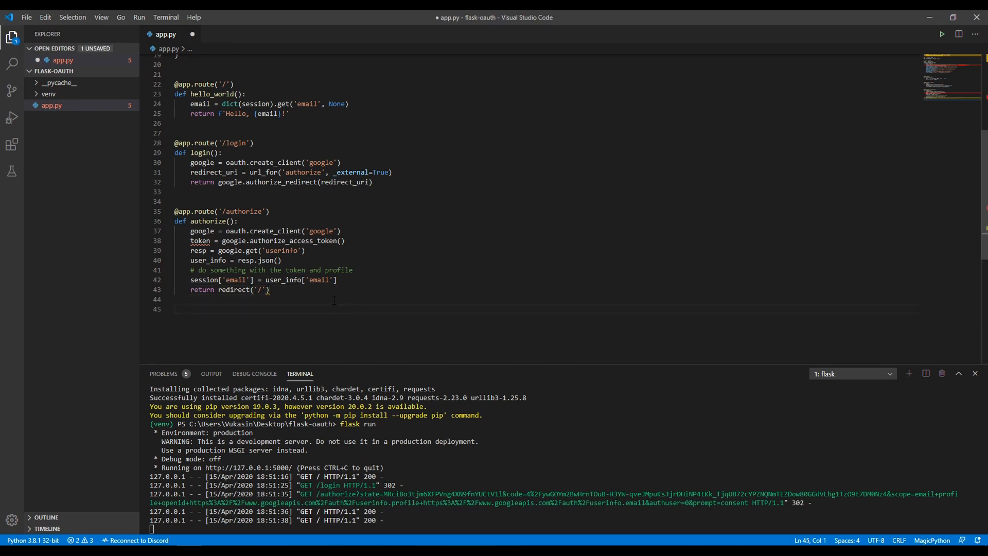
pyautogui.write('@app')
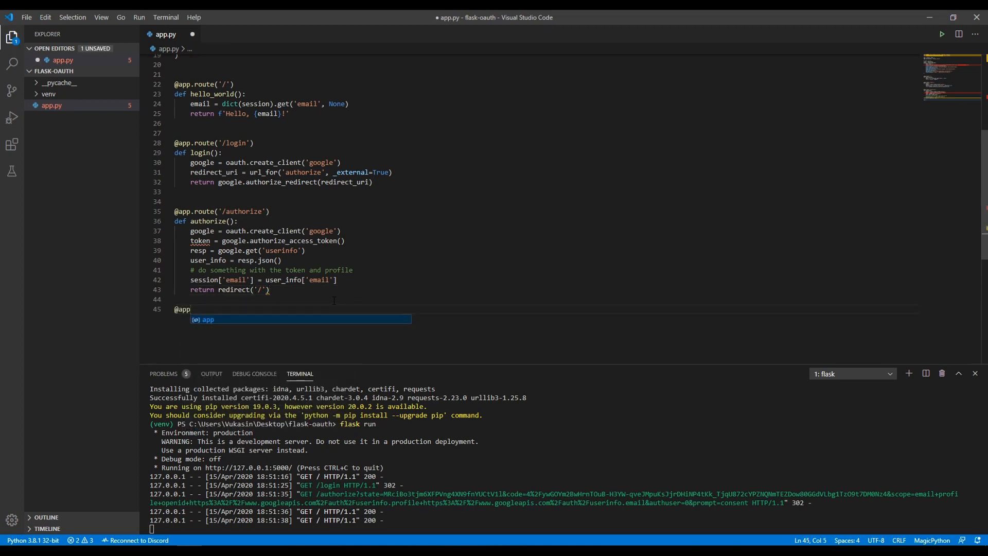
pyautogui.write(".route('')")
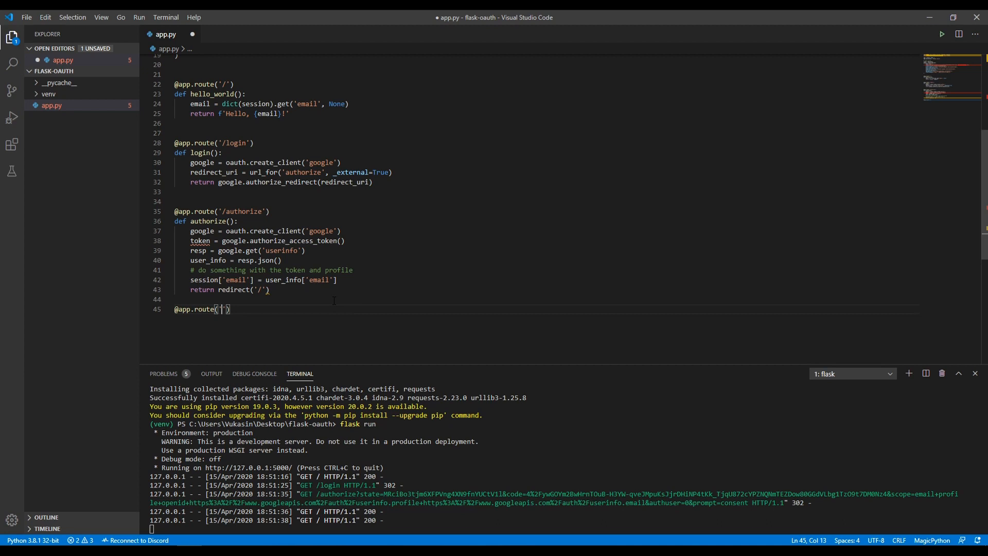
pyautogui.write('/logout')
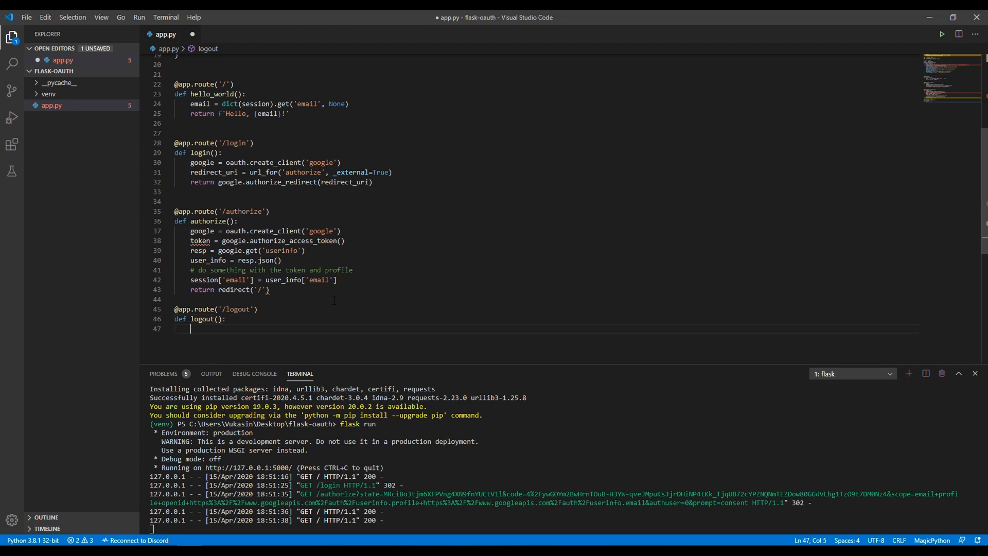
pyautogui.write('se')
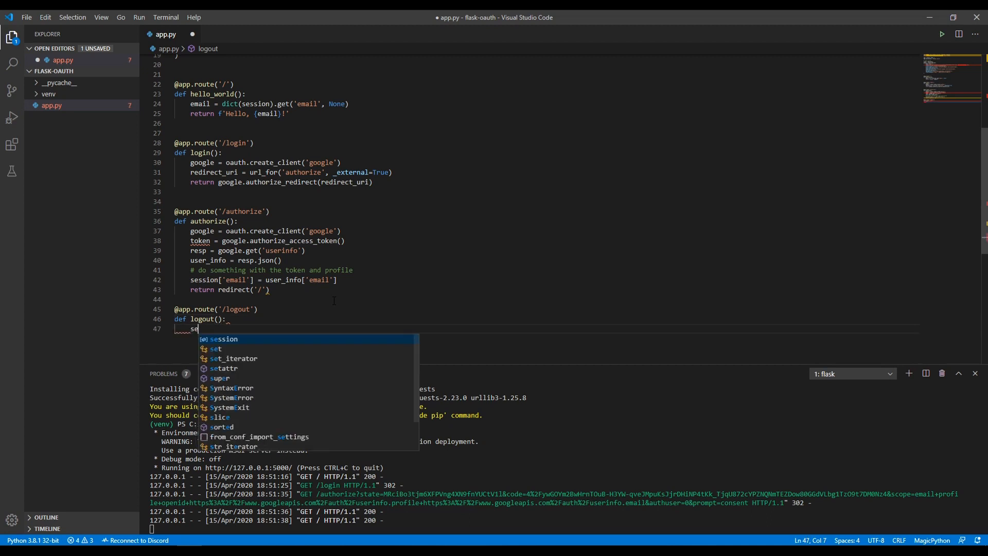
pyautogui.write('ssio')
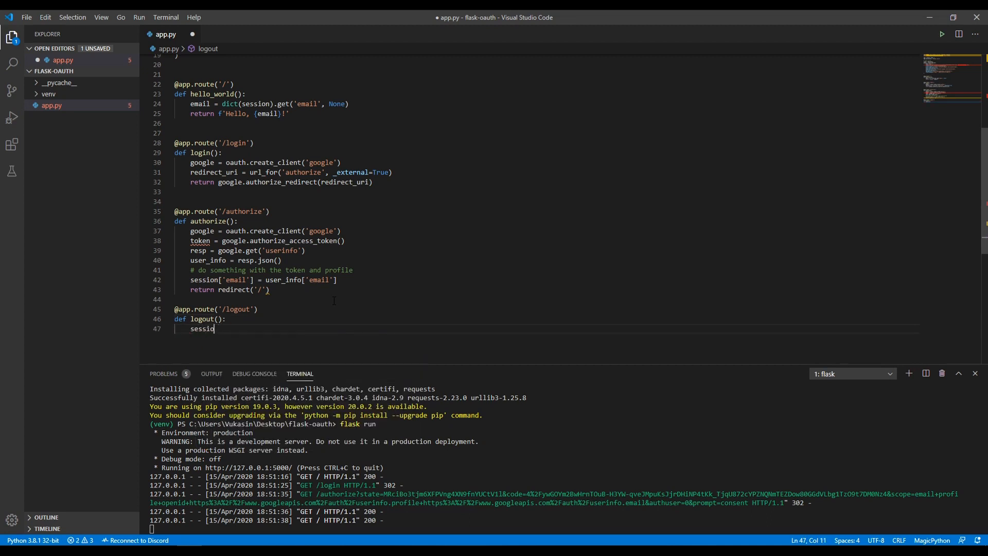
# Loop over session keys calling session.pop(key), return redirect('/'), and save app.py
pyautogui.write('for key')
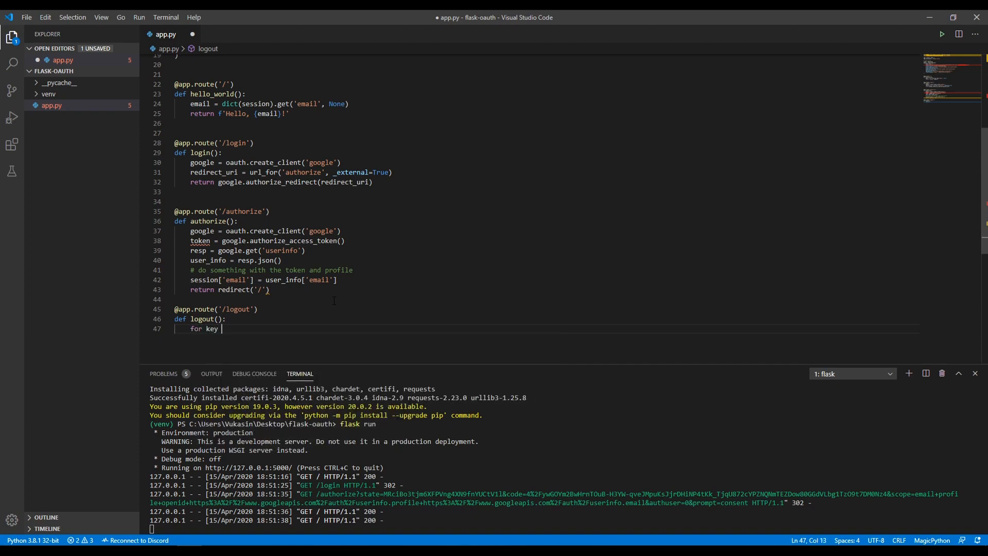
pyautogui.write('in ses')
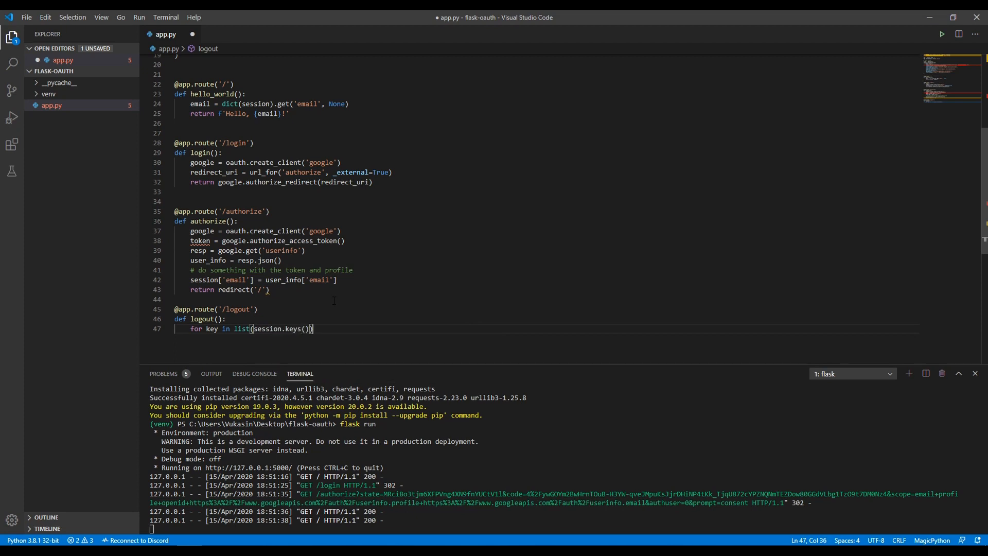
pyautogui.write('_se')
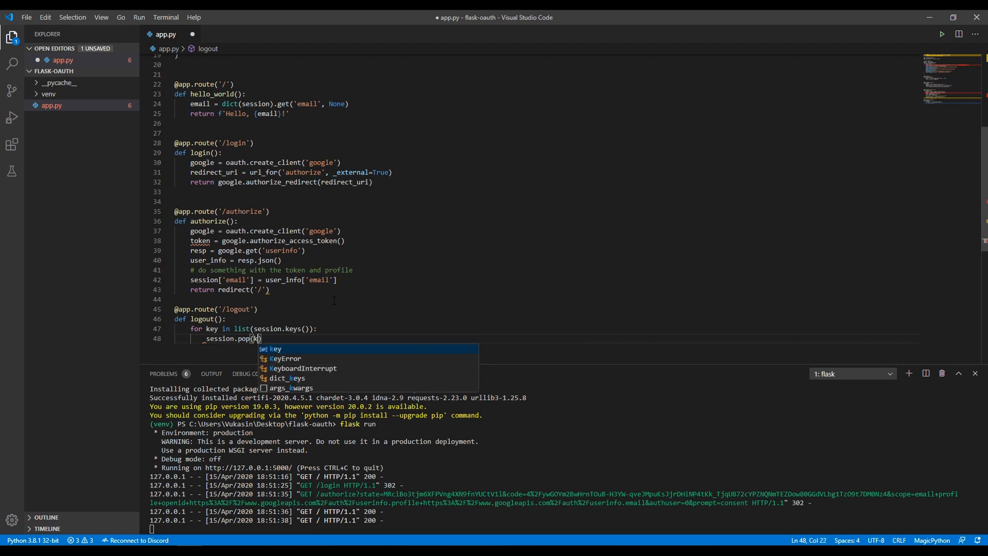
pyautogui.press('Tab')
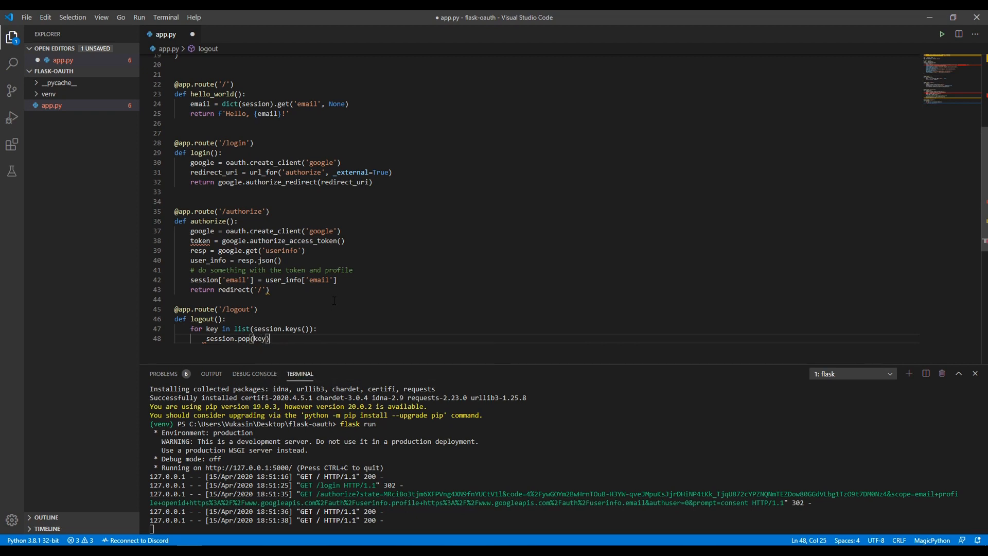
pyautogui.write("return redirect('")
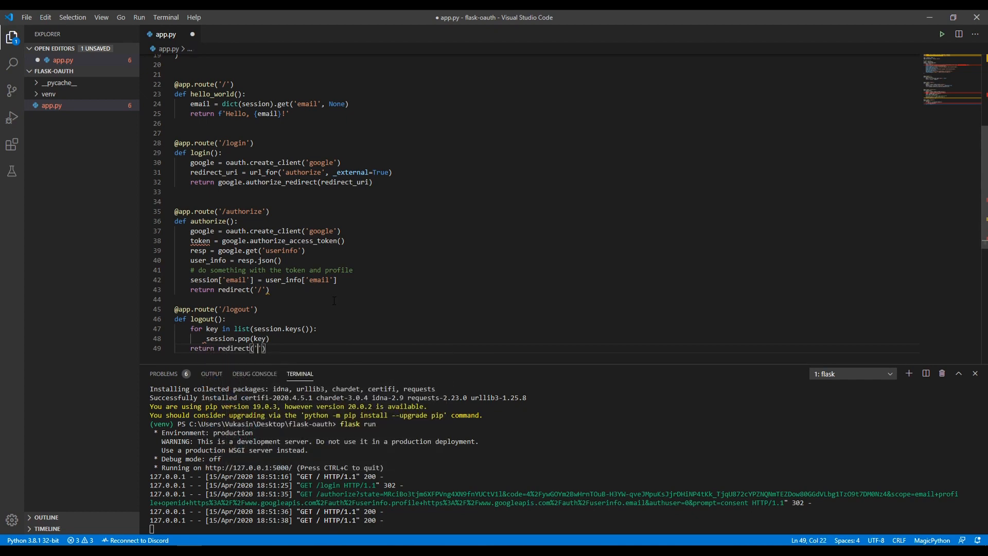
pyautogui.press('ctrl+s')
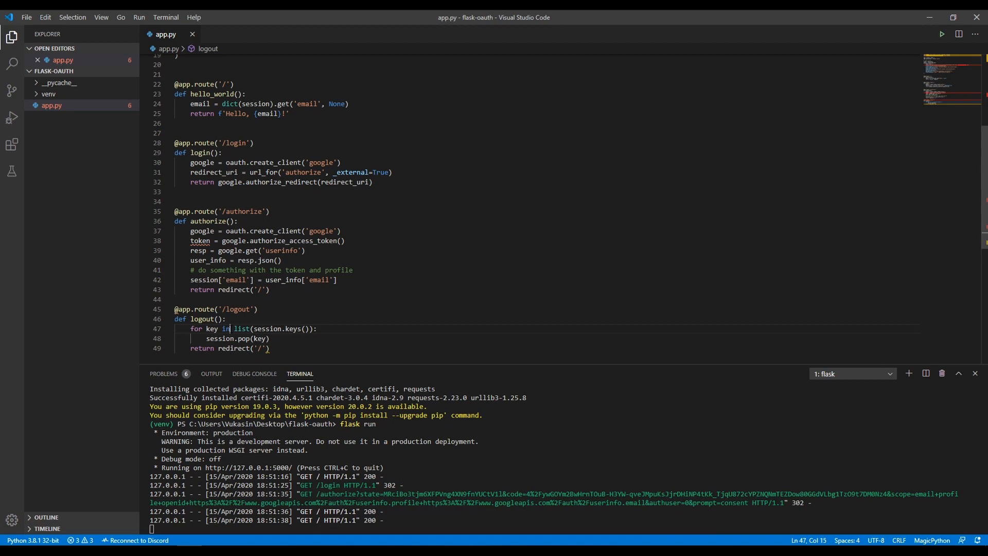
# Highlight the email key and session used in the logout loop, then restart the server
pyautogui.doubleClick(220, 339)
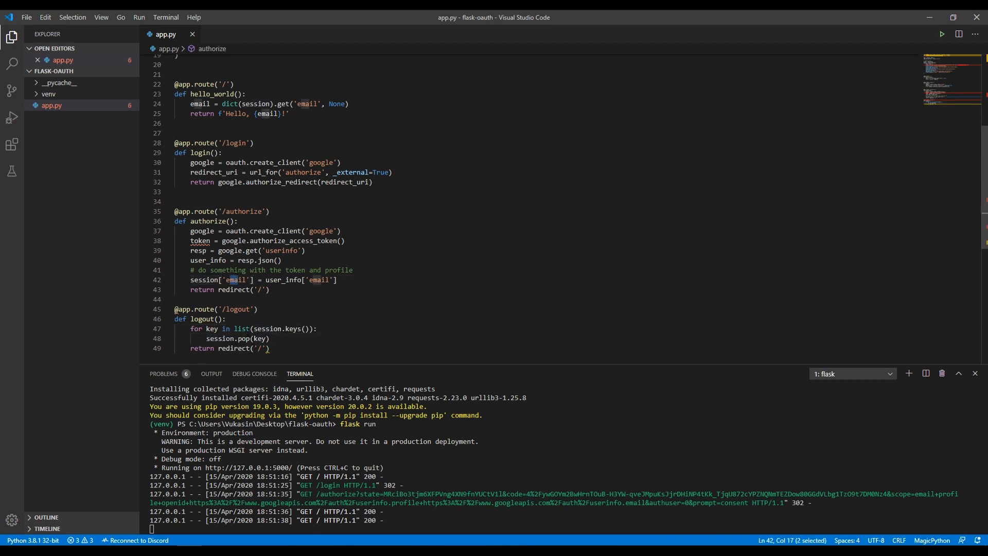
pyautogui.doubleClick(256, 339)
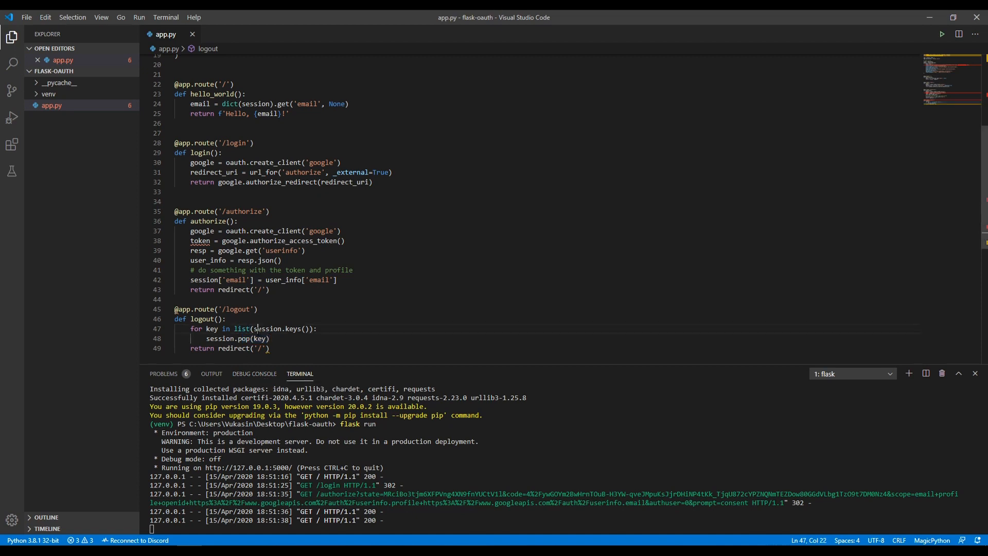
pyautogui.moveTo(259, 328); pyautogui.dragTo(313, 329)
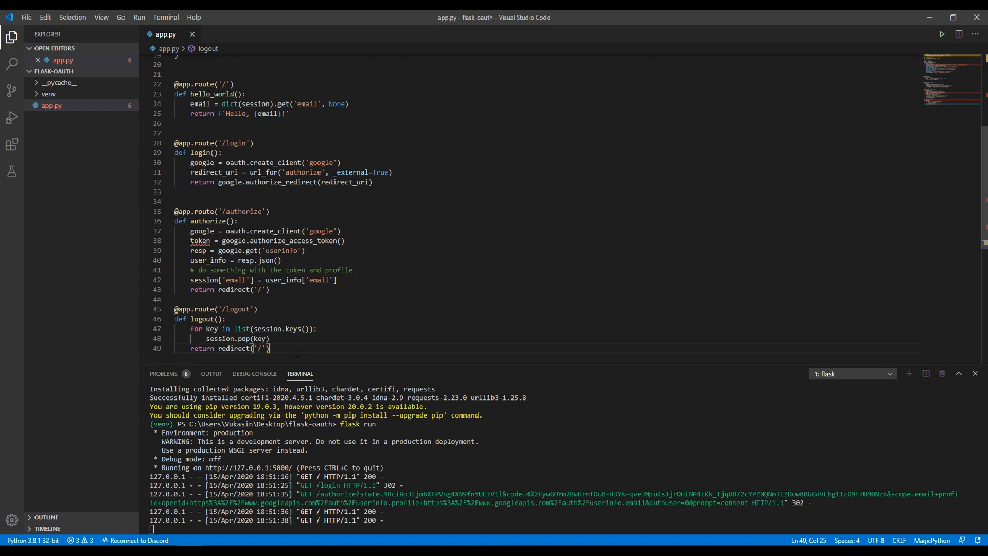
pyautogui.press('Enter')
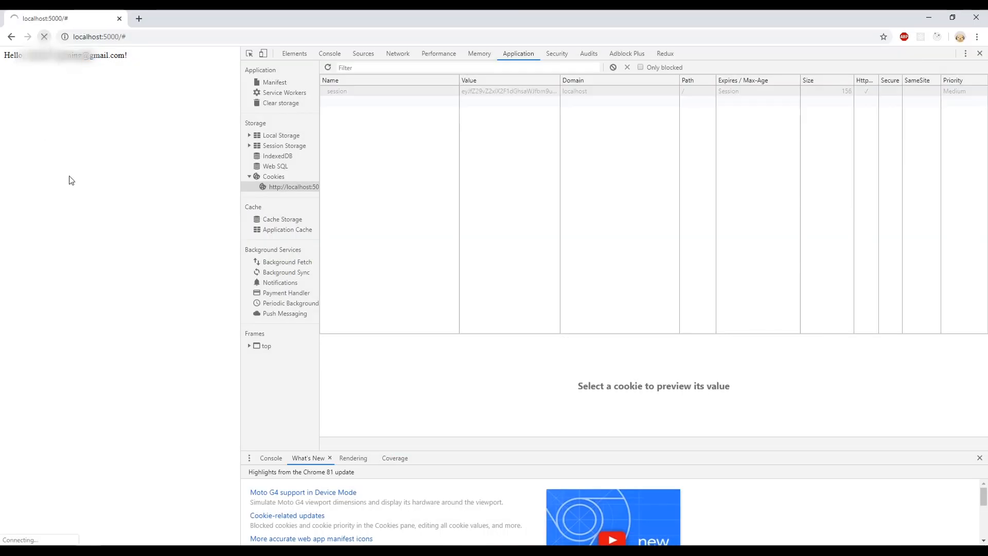
# Visit /logout then /login with the Google account and review the server log requests
pyautogui.click(98, 37)
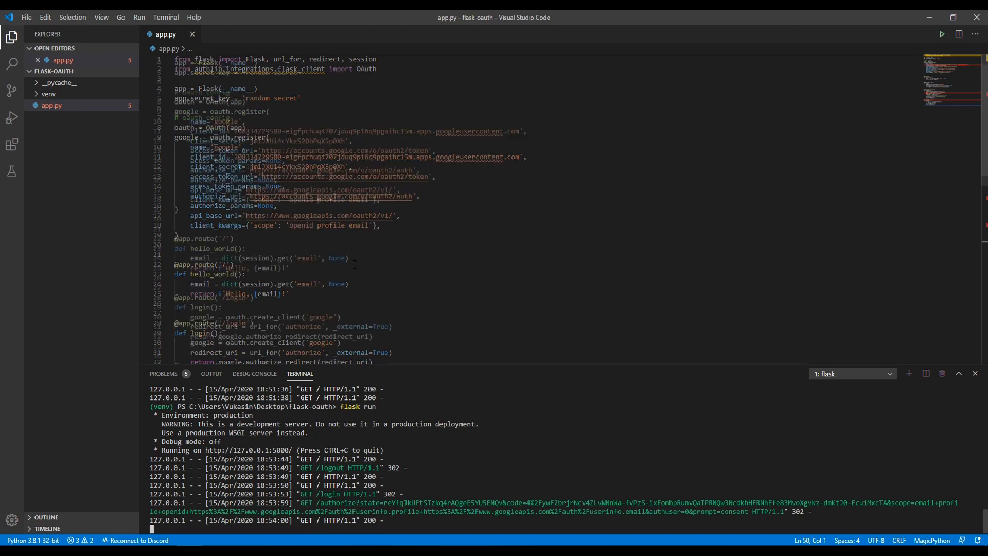
pyautogui.scroll(-3)
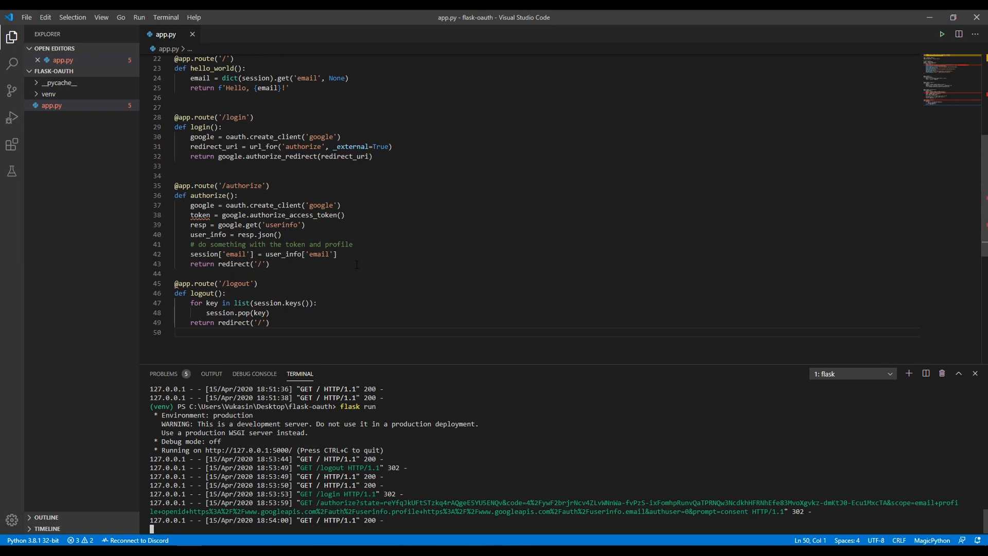